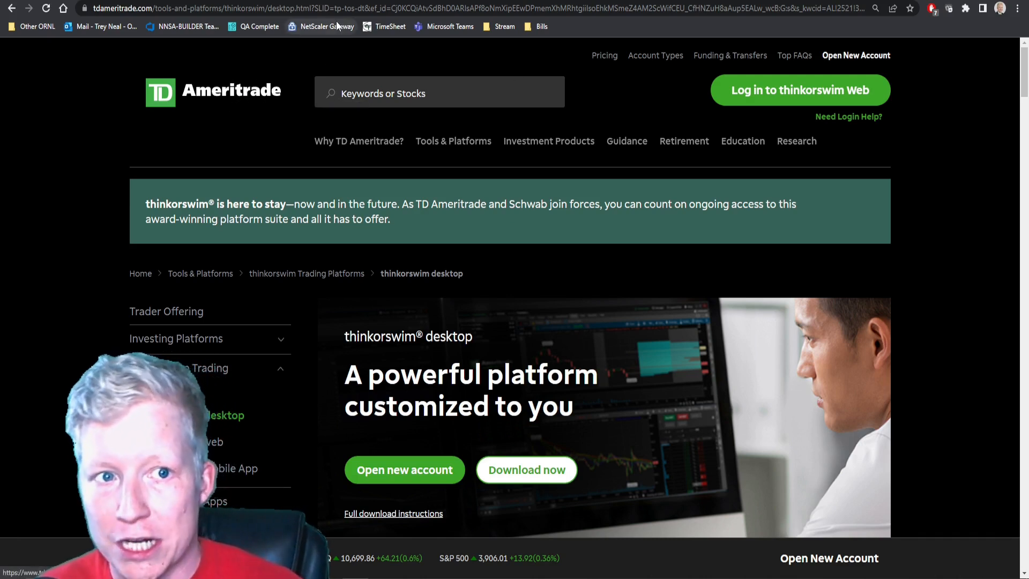
{"action": "mouse_move", "coordinate": [837, 204]}
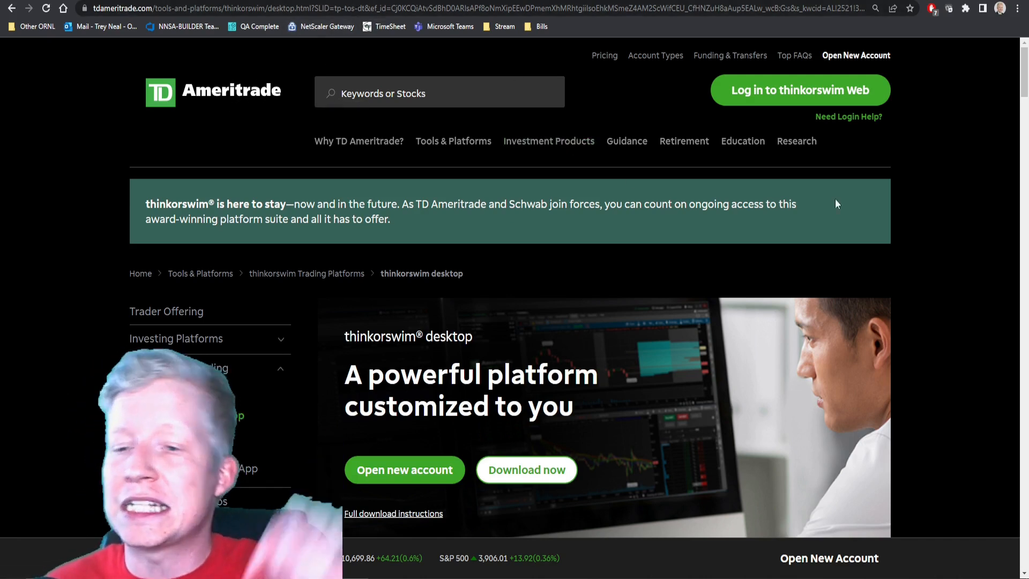
{"action": "mouse_move", "coordinate": [882, 438]}
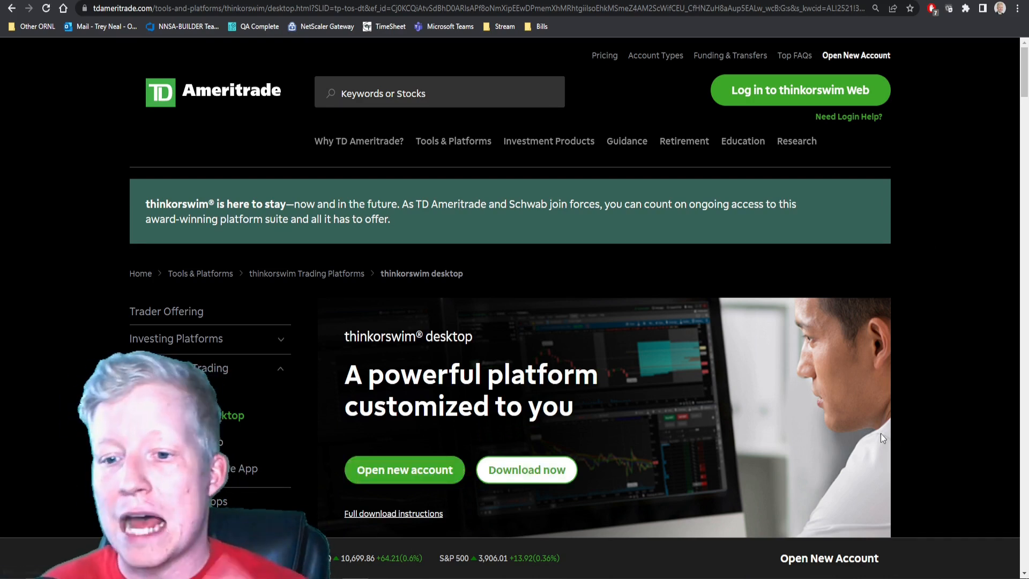
{"action": "mouse_move", "coordinate": [945, 428]}
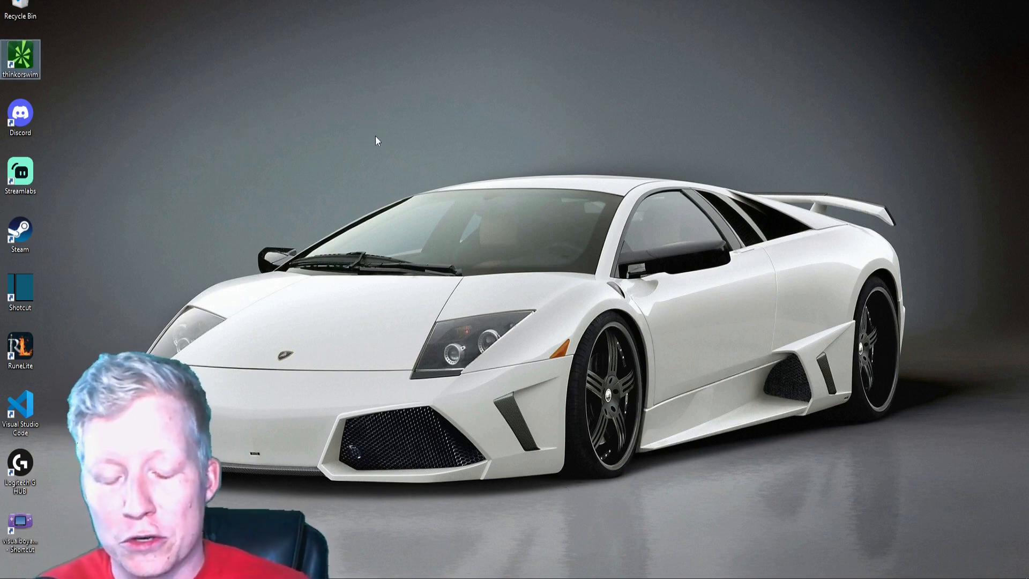
Launch the thinkorswim desktop application and let it install updates.
{"action": "double_click", "coordinate": [21, 58]}
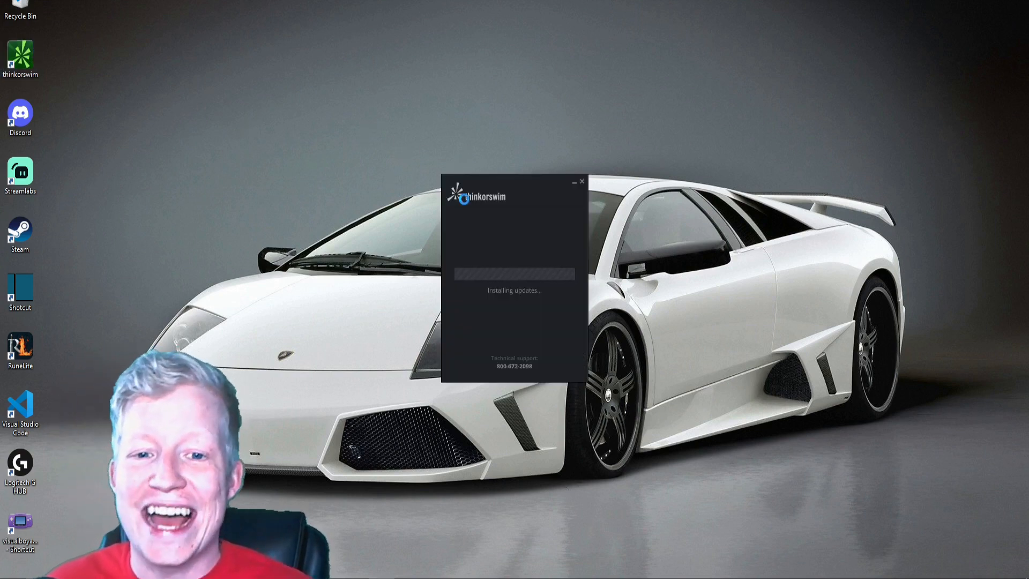
{"action": "mouse_move", "coordinate": [828, 194]}
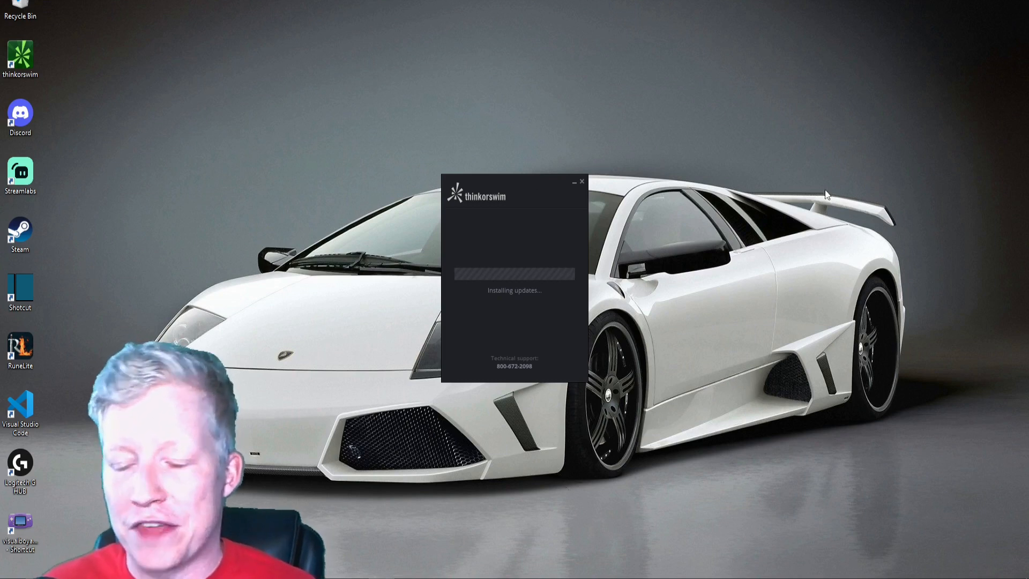
{"action": "mouse_move", "coordinate": [954, 283]}
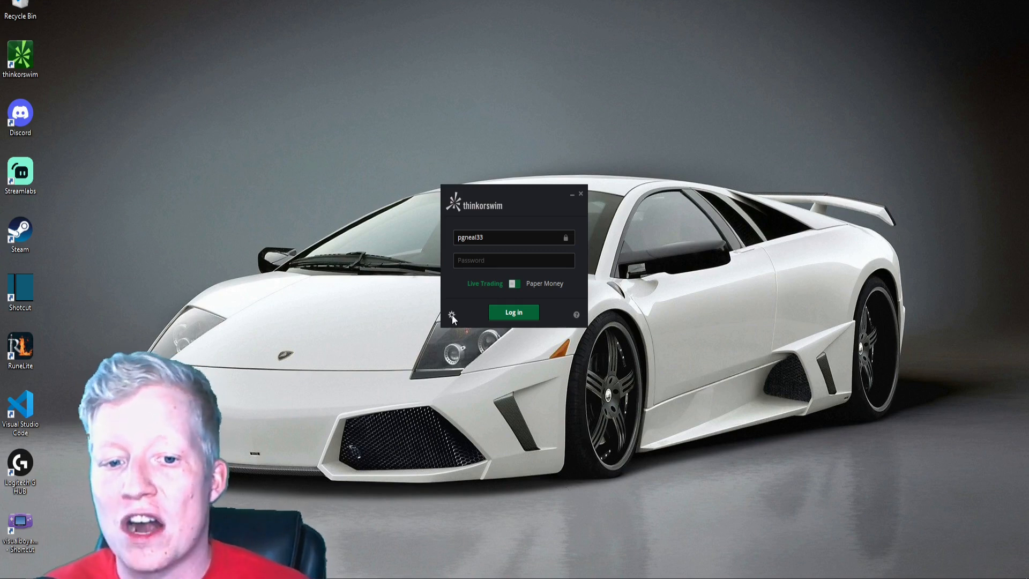
Review the startup settings, including the minimum memory usage choices (1024 to 6144 MB).
{"action": "left_click", "coordinate": [451, 314]}
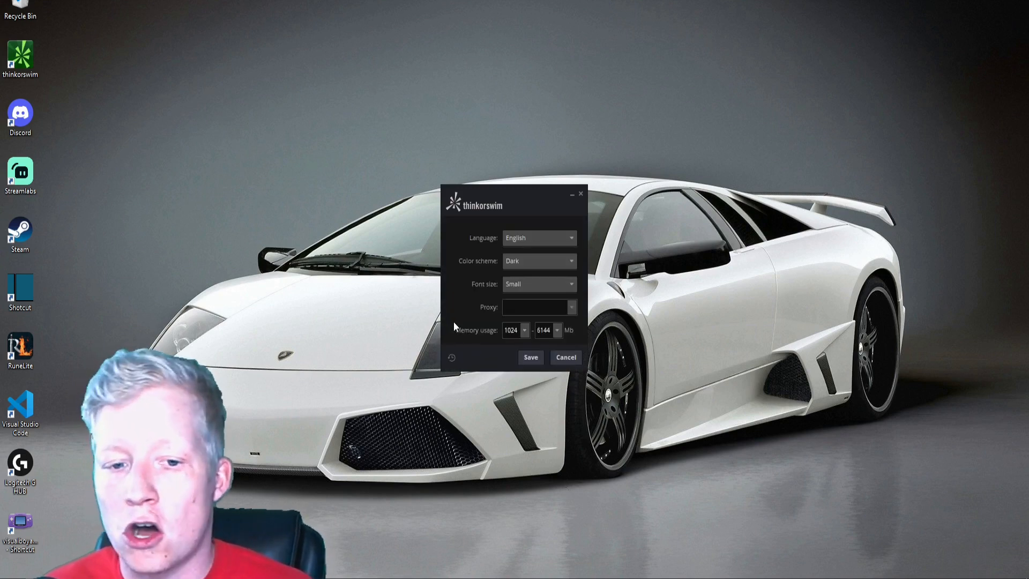
{"action": "left_click", "coordinate": [524, 330]}
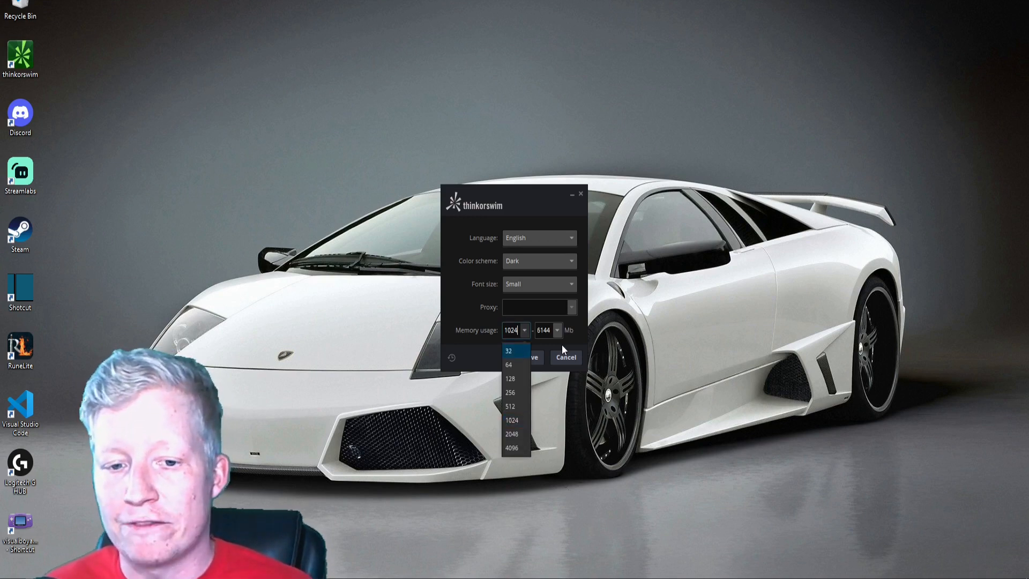
{"action": "mouse_move", "coordinate": [488, 337]}
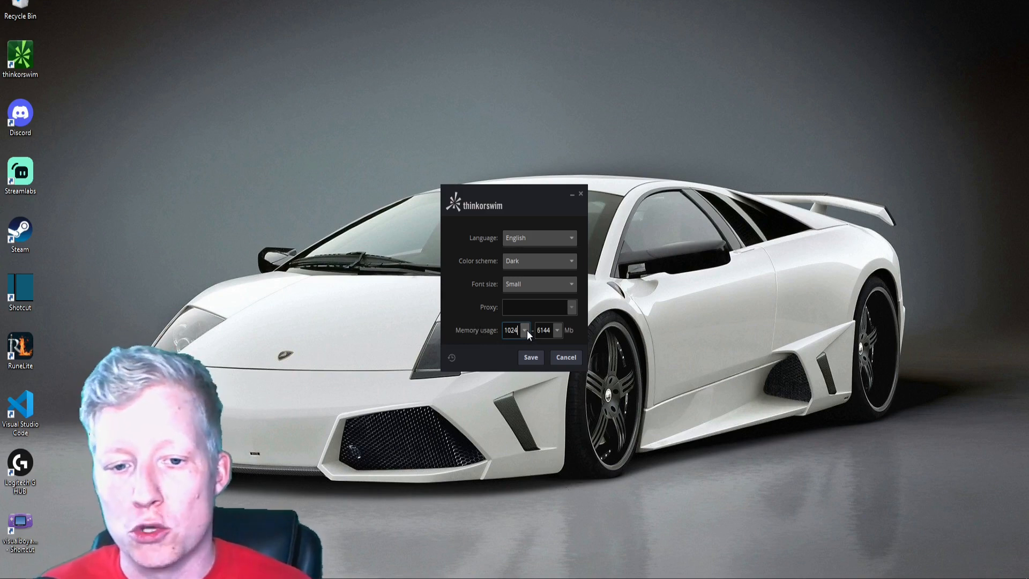
{"action": "mouse_move", "coordinate": [525, 332]}
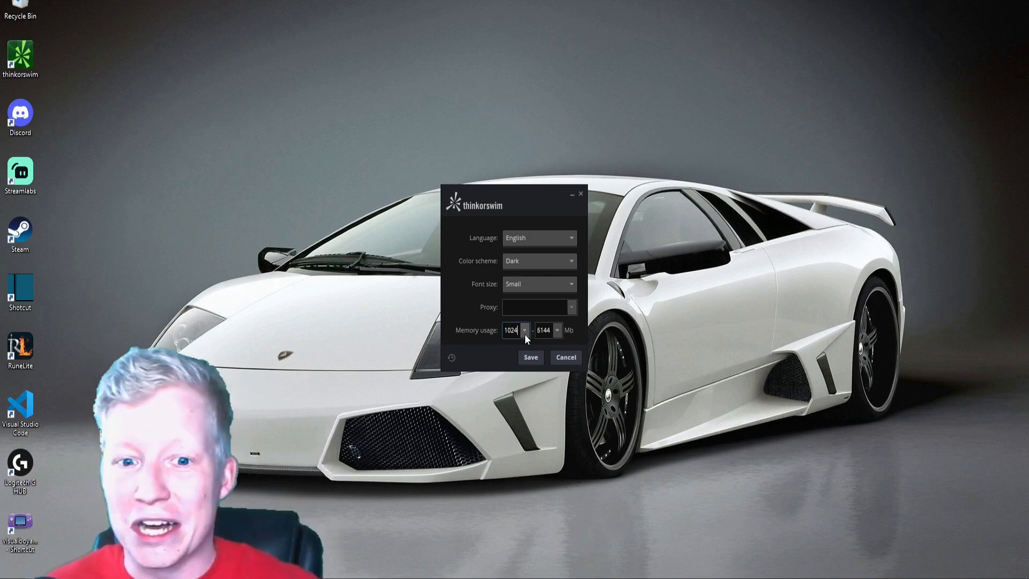
{"action": "left_click", "coordinate": [524, 331]}
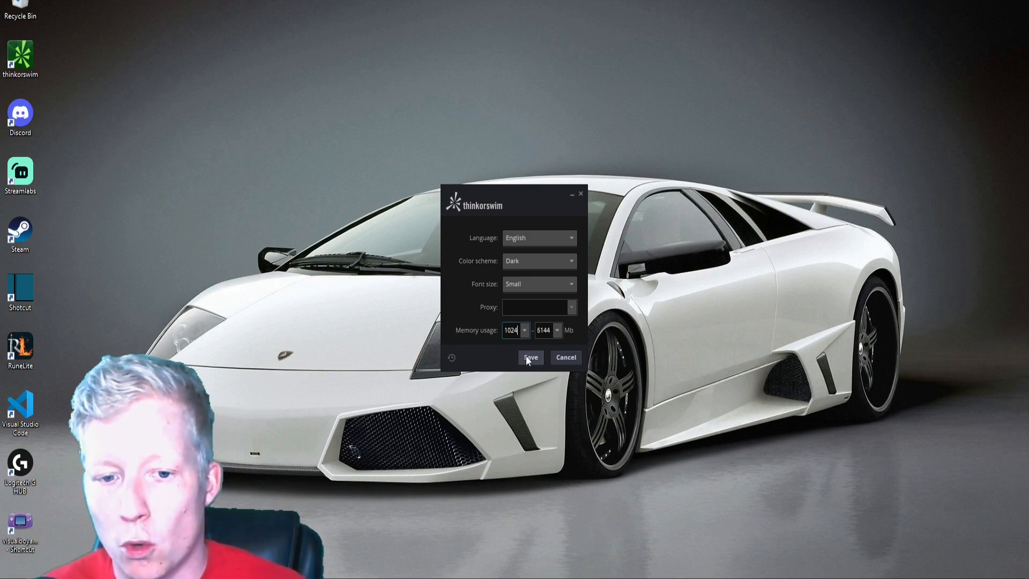
Save the startup settings, enter the password and log in to Live Trading.
{"action": "left_click", "coordinate": [530, 357]}
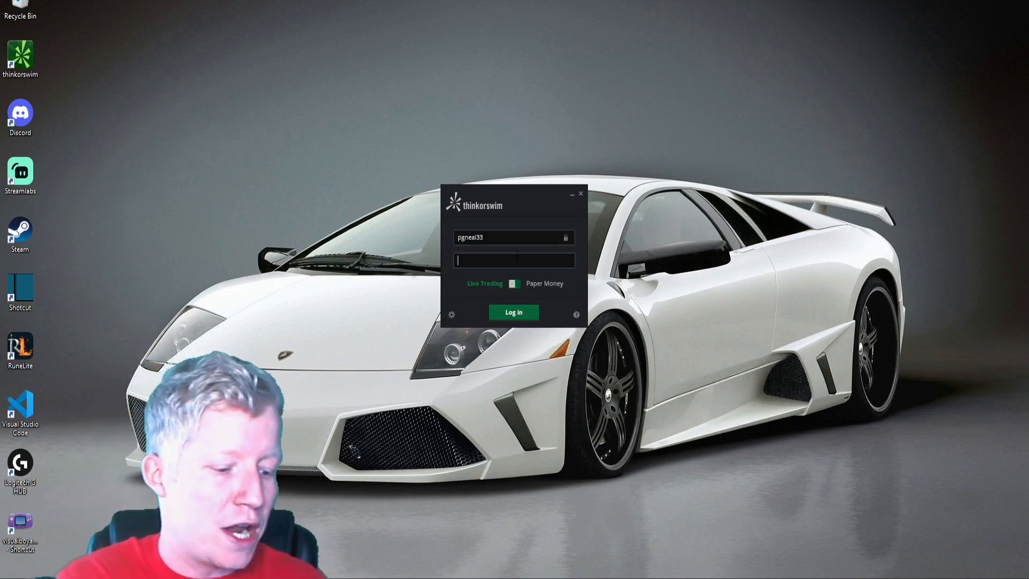
{"action": "type", "text": "password"}
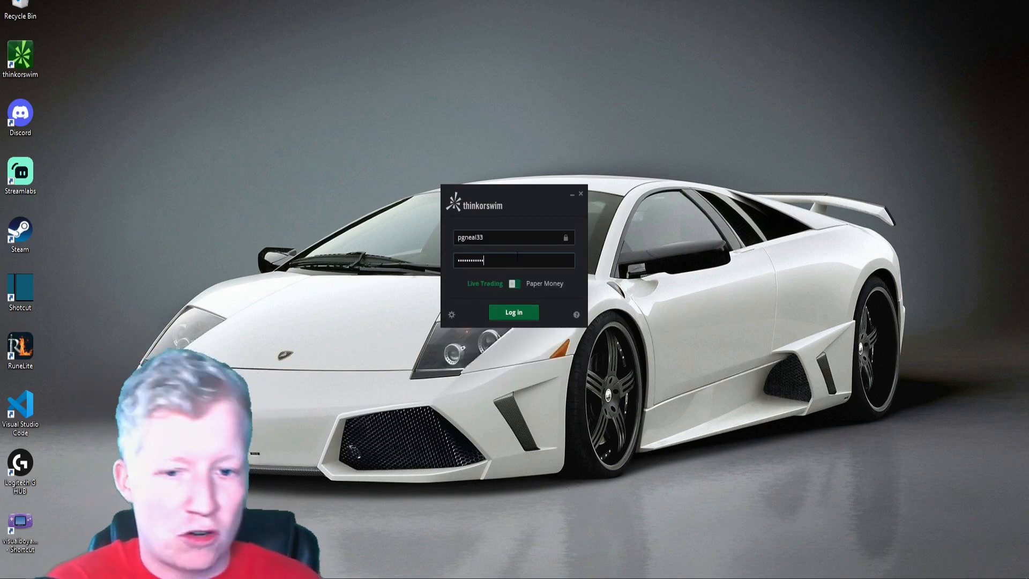
{"action": "left_click", "coordinate": [514, 312]}
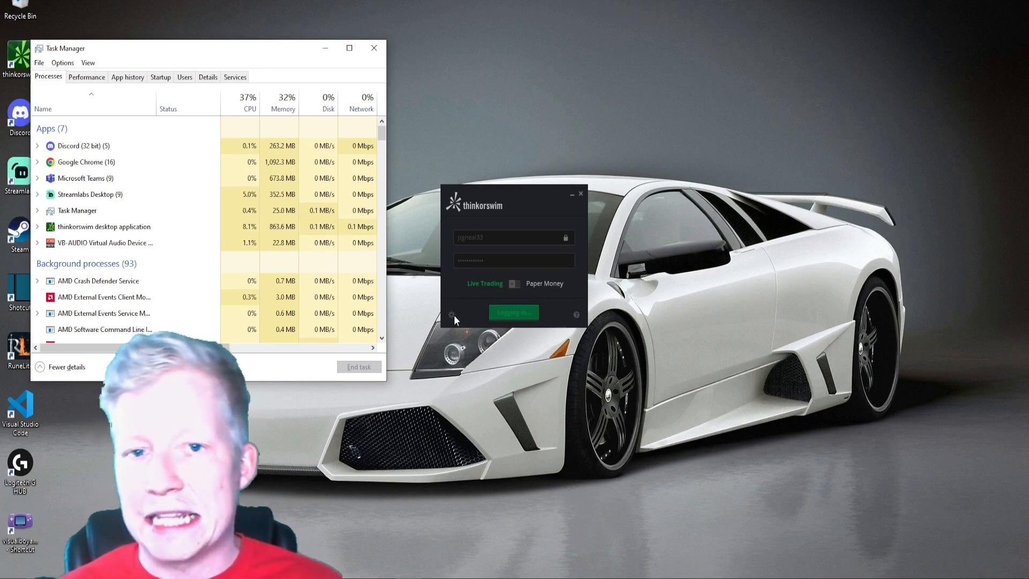
Confirm login and check thinkorswim's memory use (about 1.3 GB) in Task Manager.
{"action": "left_click", "coordinate": [514, 311]}
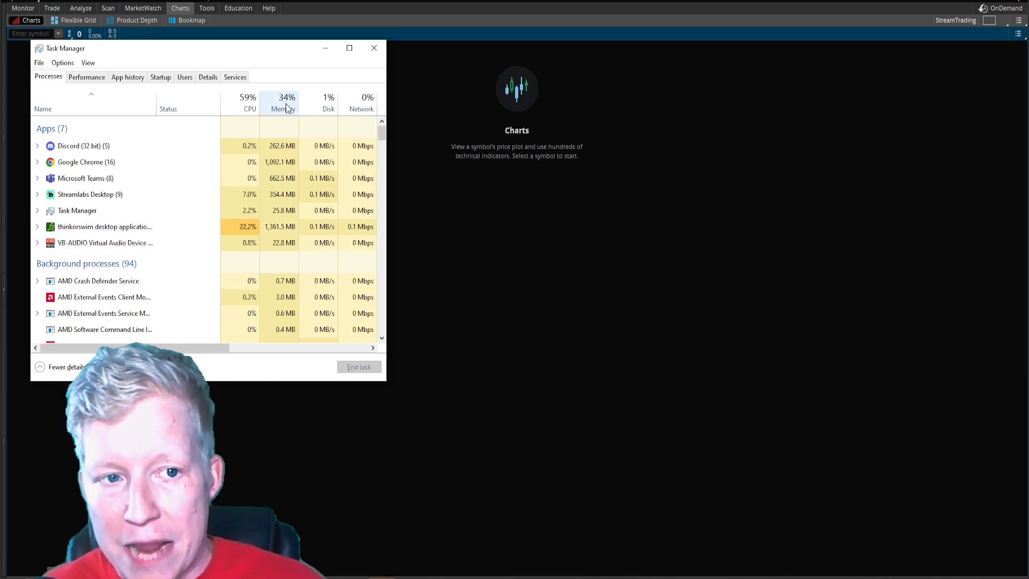
{"action": "mouse_move", "coordinate": [286, 103]}
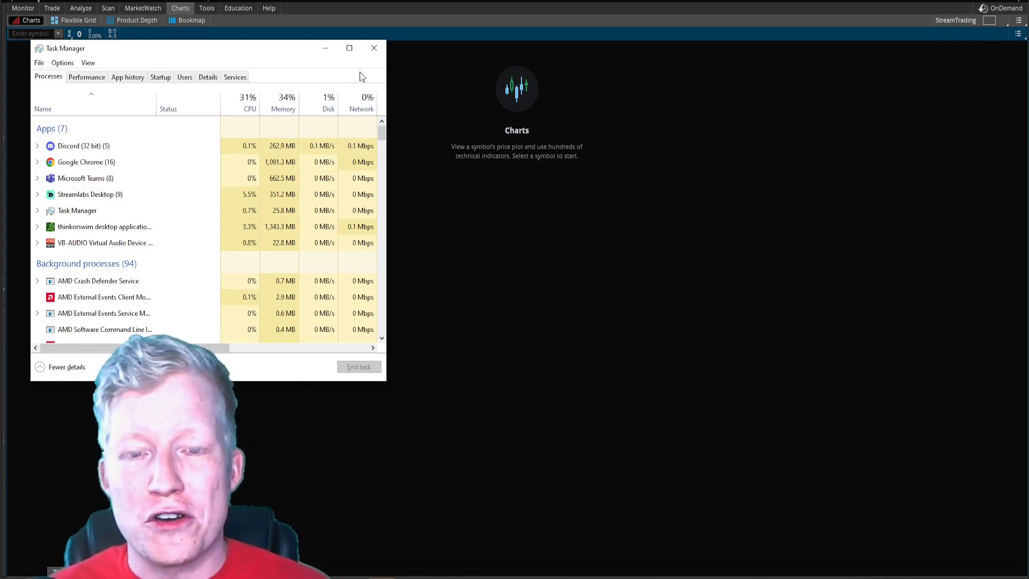
{"action": "mouse_move", "coordinate": [374, 49]}
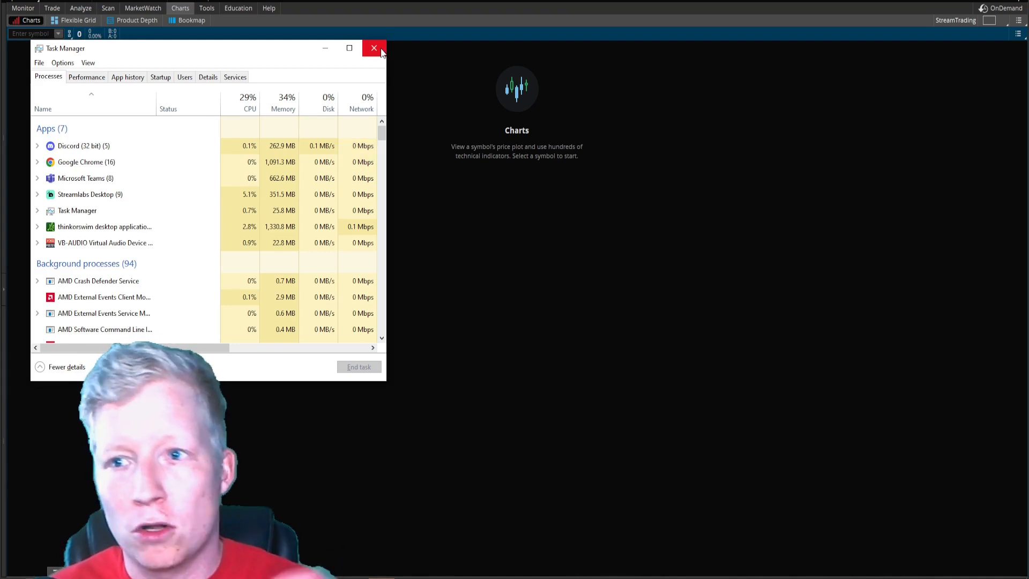
Close Task Manager and bring up thinkorswim's application and workspace options.
{"action": "left_click", "coordinate": [373, 49]}
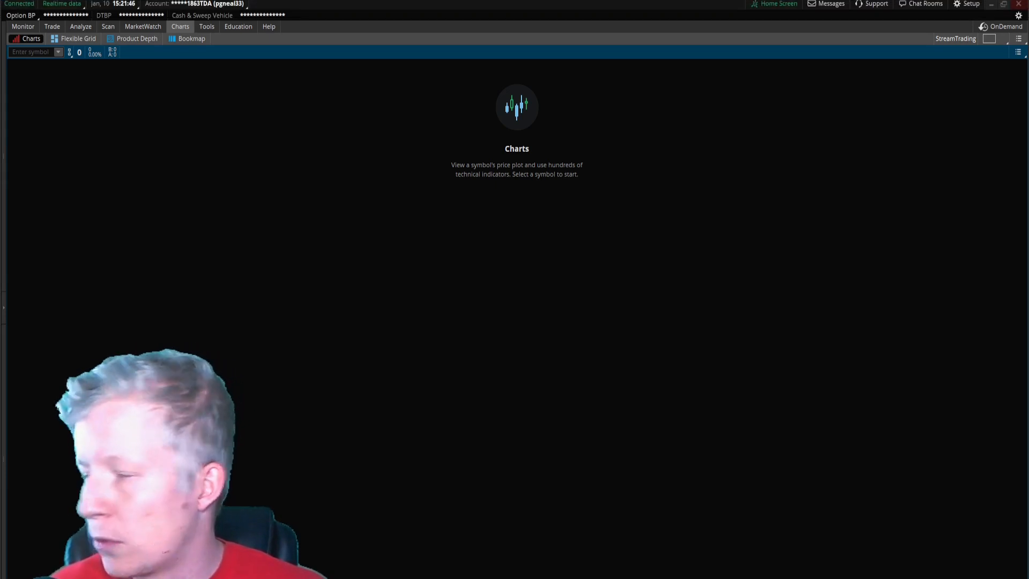
{"action": "left_click", "coordinate": [971, 4]}
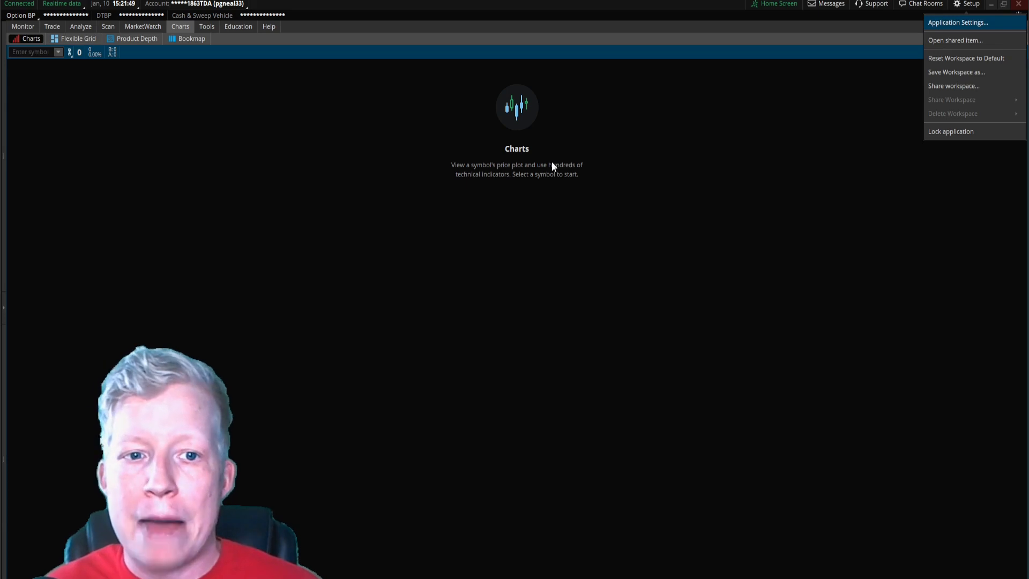
In Application Settings > System, set Quote speed to Real-time (no delay).
{"action": "left_click", "coordinate": [957, 22]}
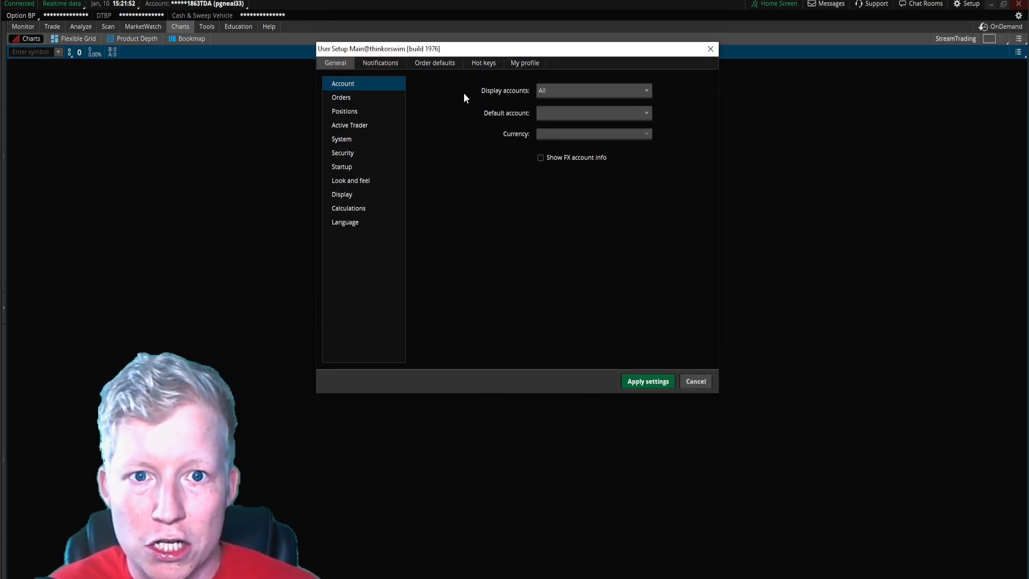
{"action": "mouse_move", "coordinate": [359, 131]}
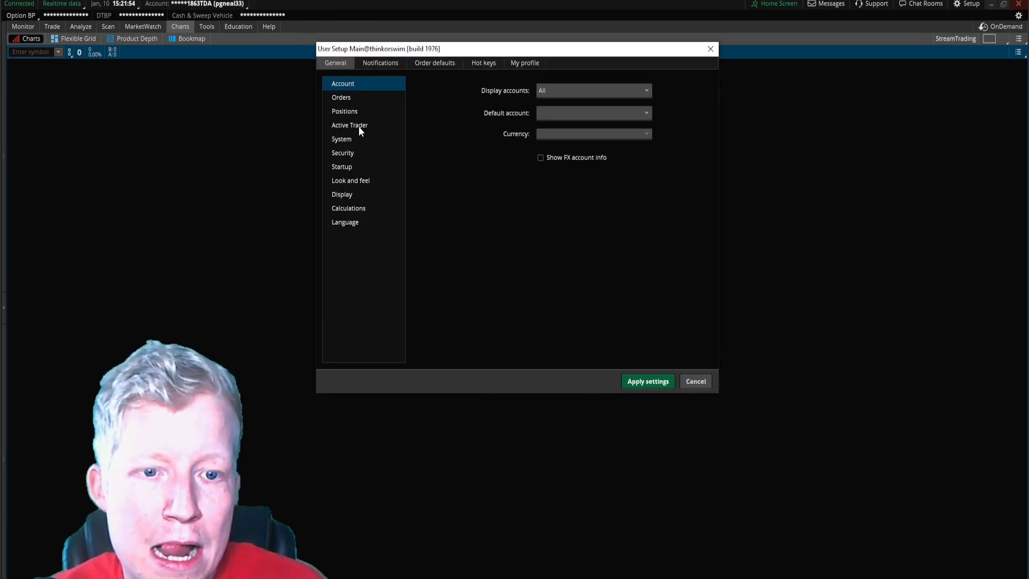
{"action": "left_click", "coordinate": [349, 124]}
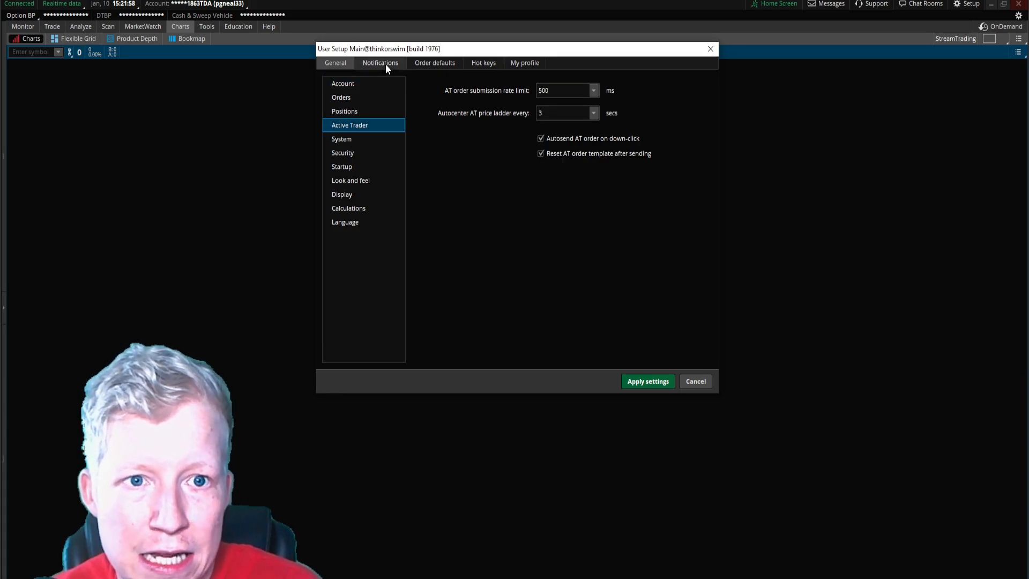
{"action": "left_click", "coordinate": [344, 110]}
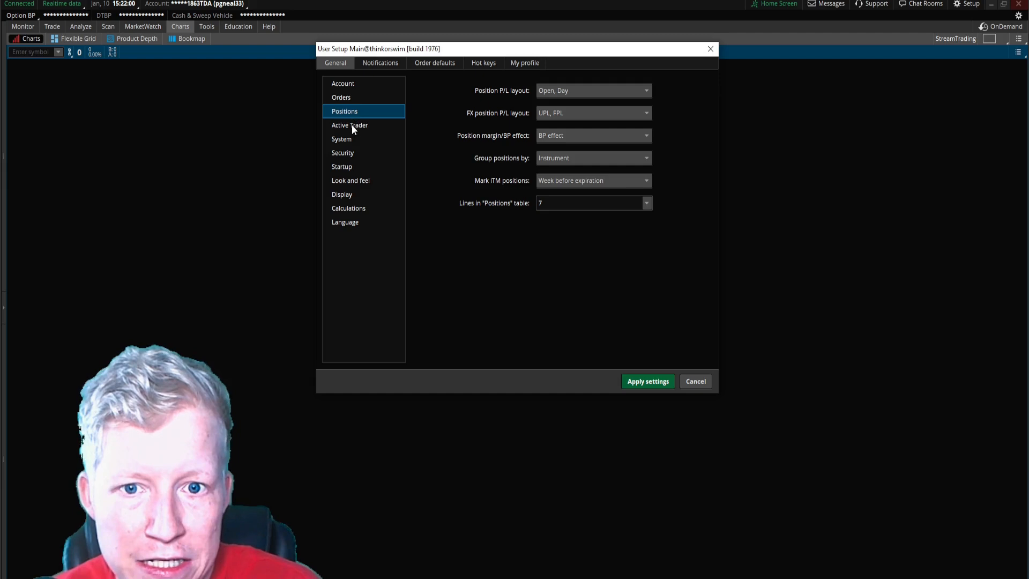
{"action": "left_click", "coordinate": [341, 138]}
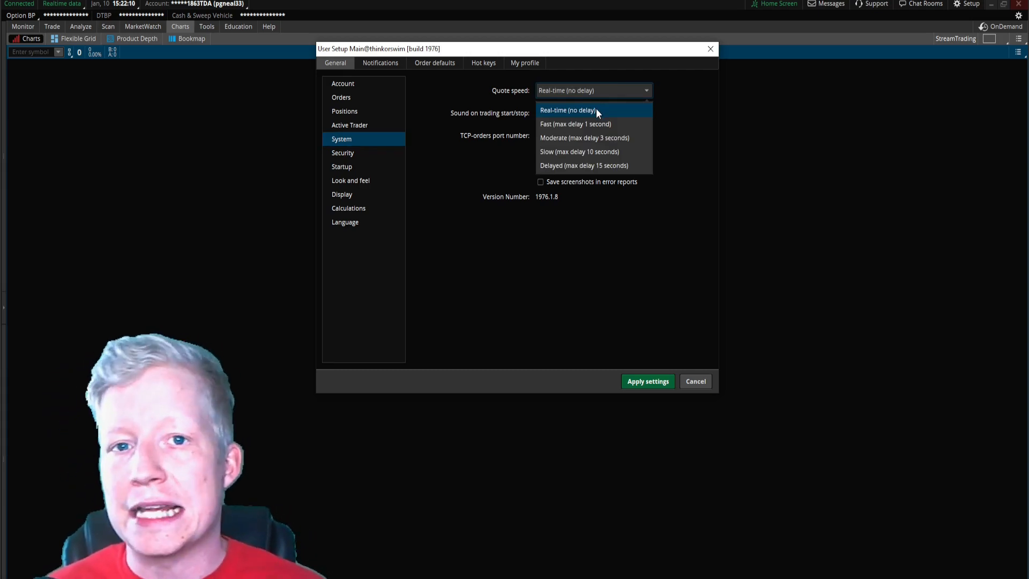
{"action": "mouse_move", "coordinate": [597, 105]}
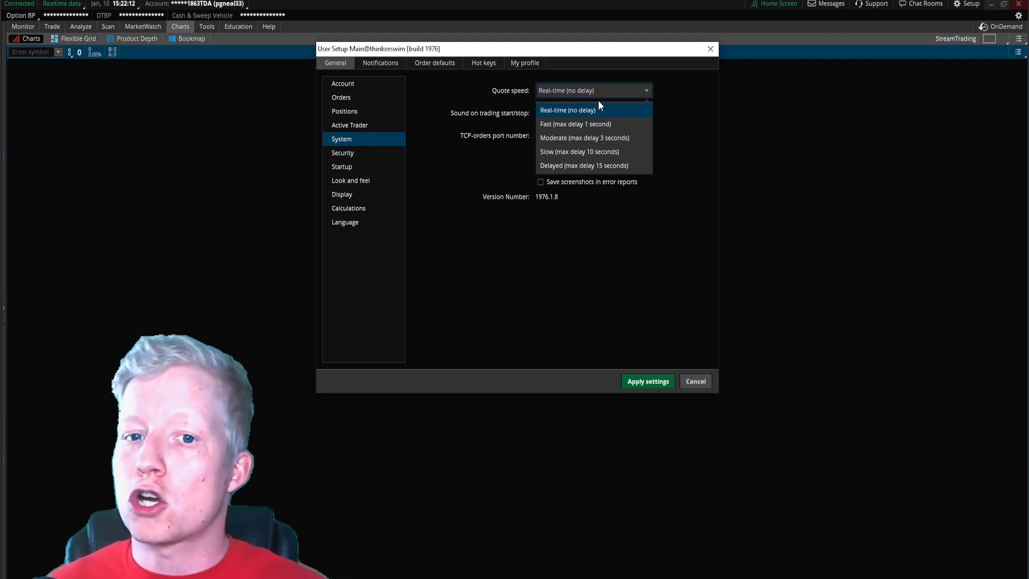
{"action": "mouse_move", "coordinate": [610, 138]}
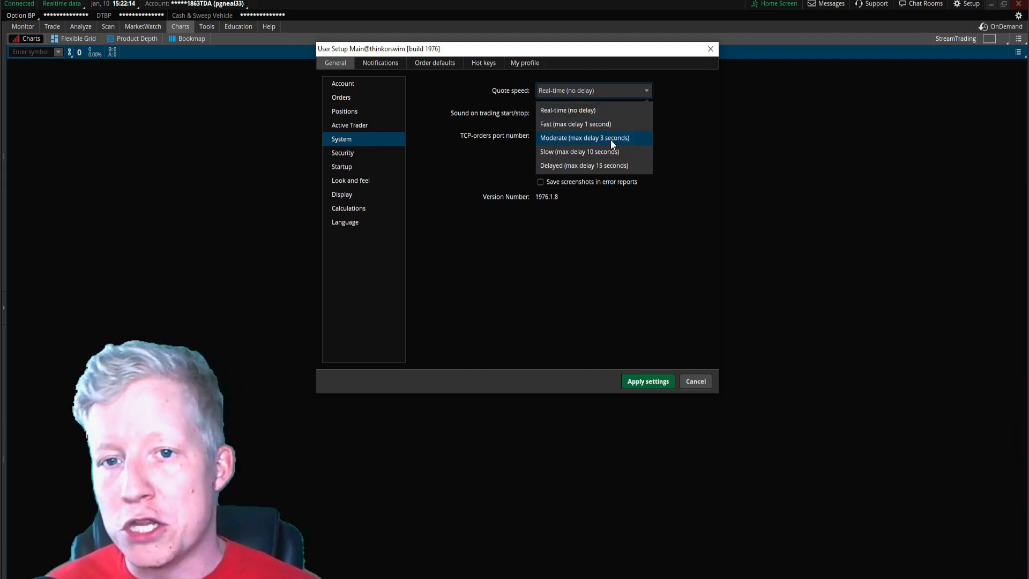
{"action": "mouse_move", "coordinate": [590, 139]}
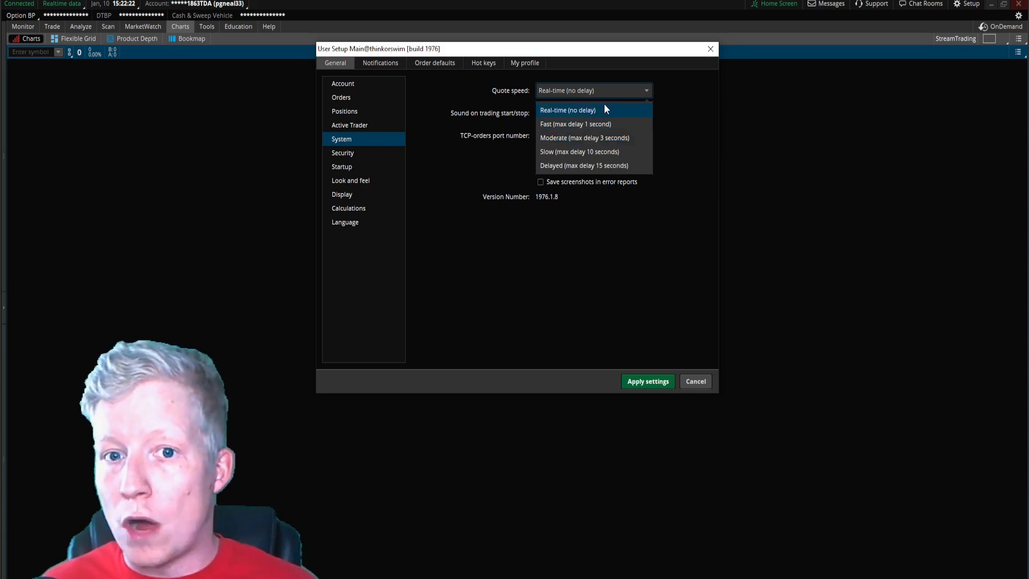
{"action": "mouse_move", "coordinate": [610, 138]}
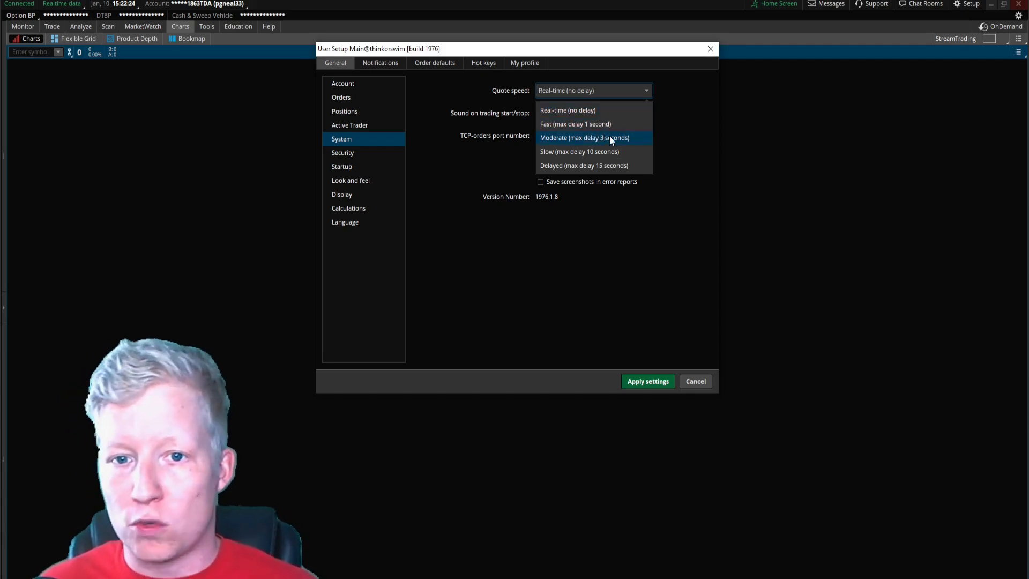
{"action": "mouse_move", "coordinate": [568, 110]}
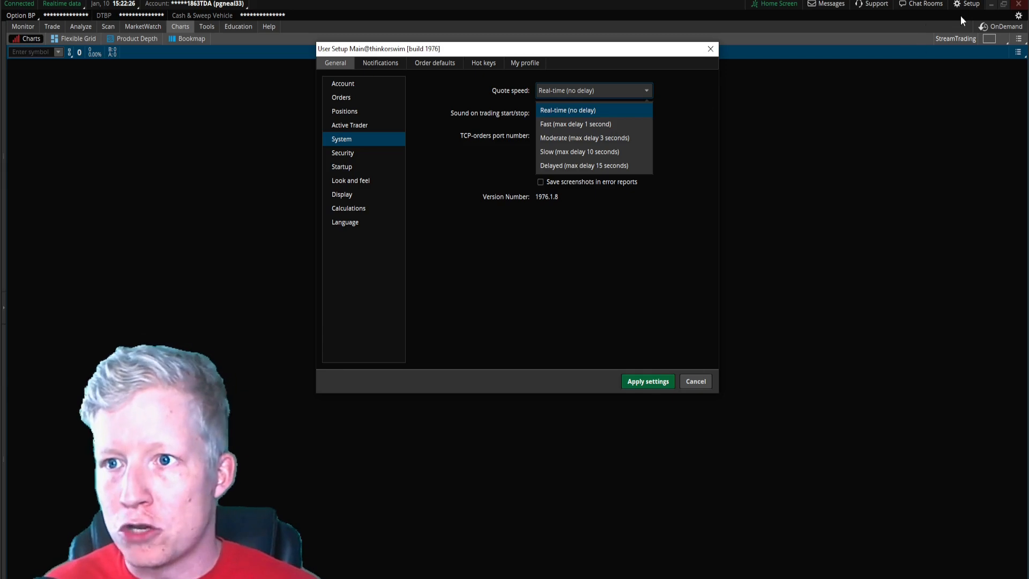
{"action": "mouse_move", "coordinate": [634, 118]}
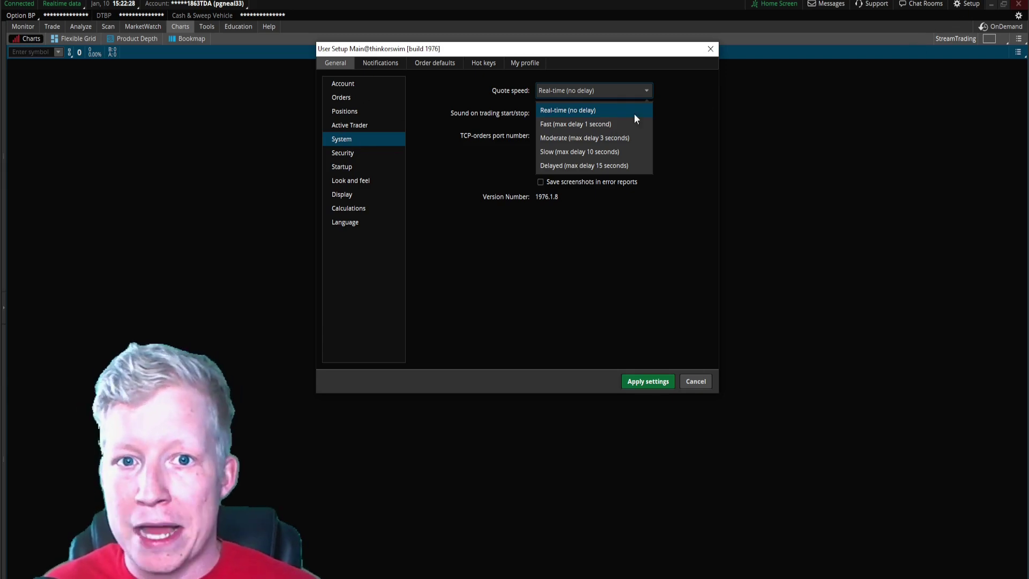
{"action": "left_click", "coordinate": [695, 380]}
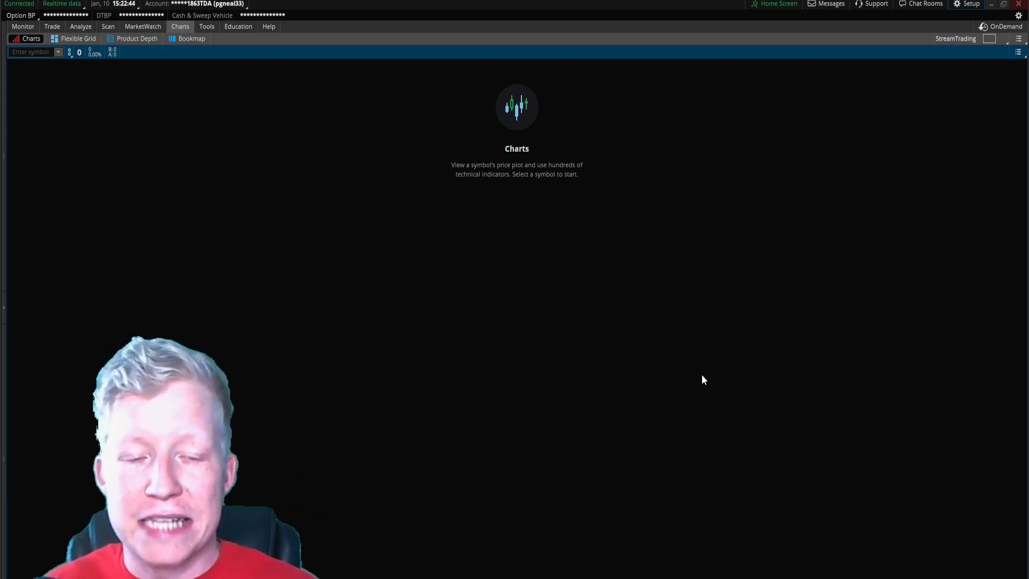
{"action": "mouse_move", "coordinate": [505, 288]}
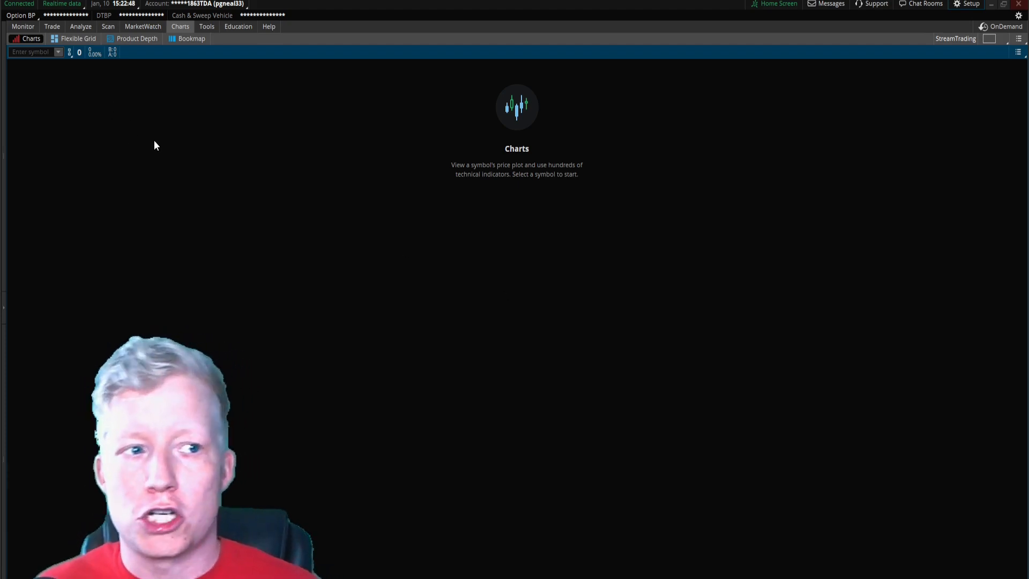
Chart SPY as daily price candles with a volume pane.
{"action": "left_click", "coordinate": [30, 51]}
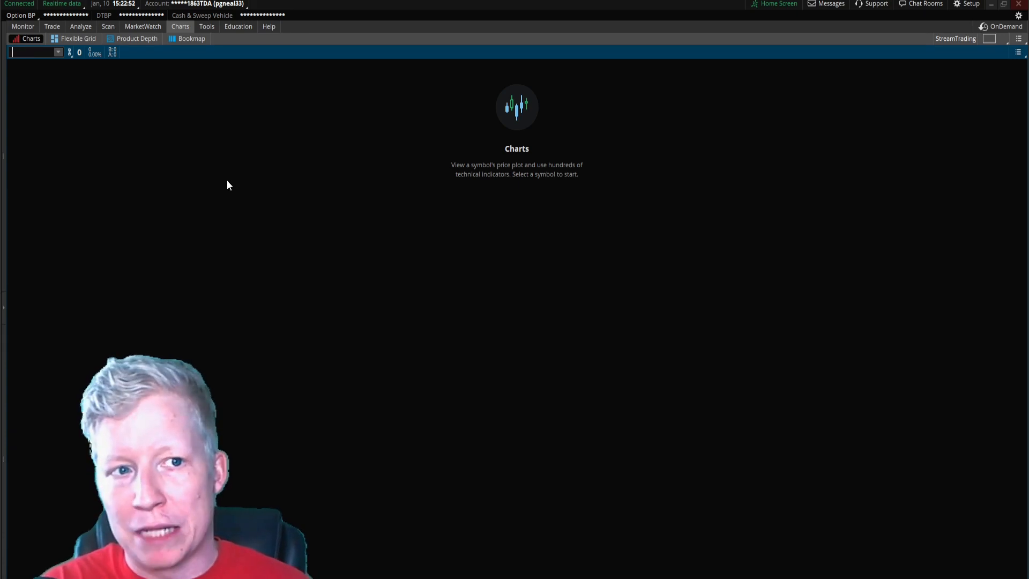
{"action": "type", "text": "SPY"}
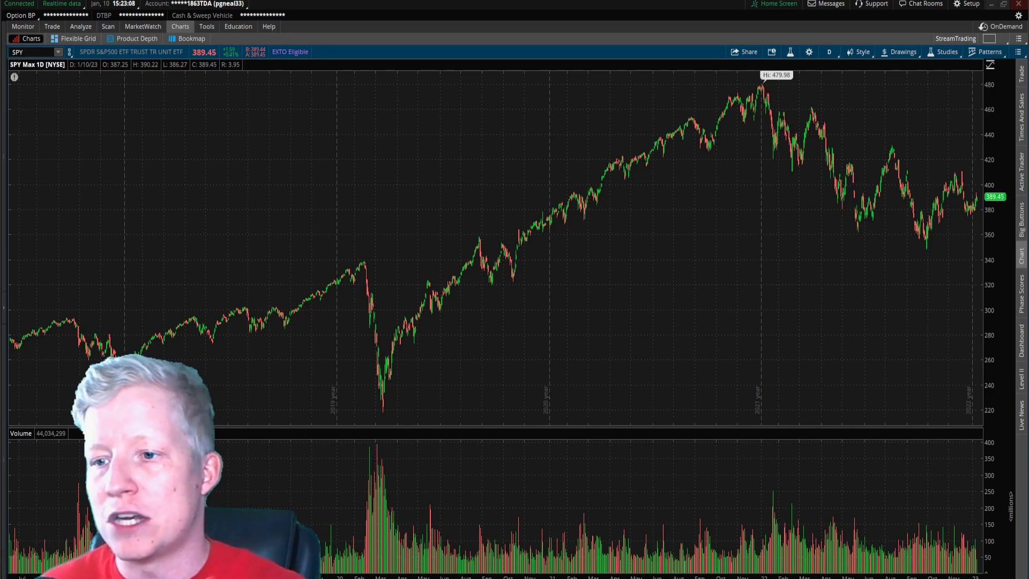
{"action": "mouse_move", "coordinate": [702, 237]}
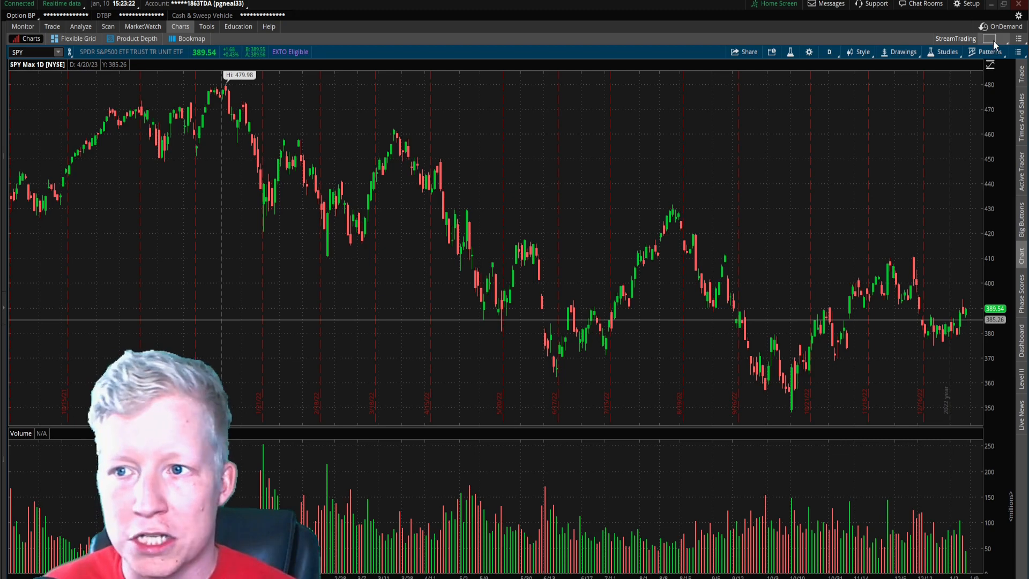
Show the Active Trader price ladder for SPY beside the chart from the right sidebar.
{"action": "left_click", "coordinate": [990, 38]}
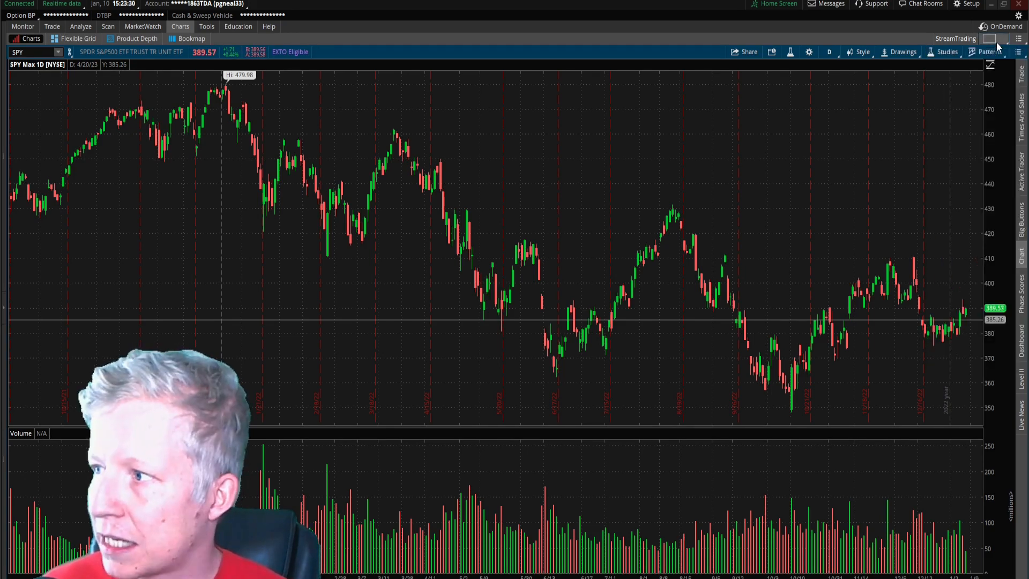
{"action": "left_click", "coordinate": [995, 41]}
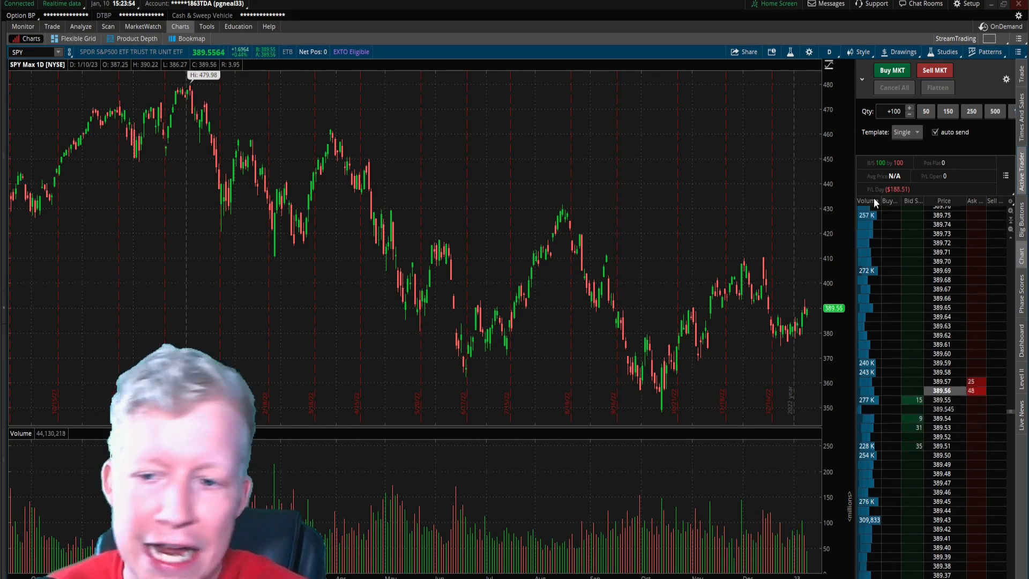
{"action": "mouse_move", "coordinate": [896, 197]}
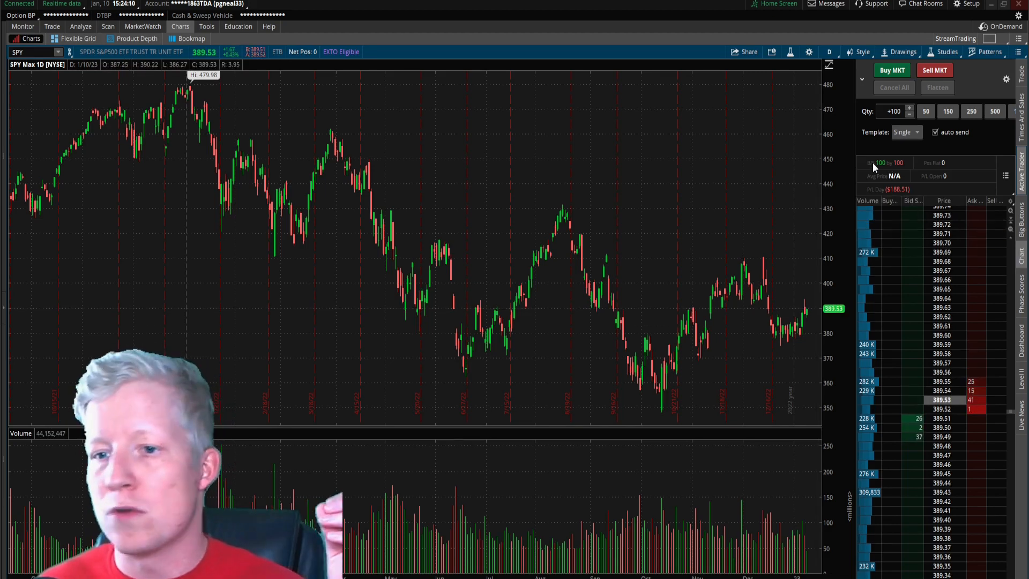
{"action": "mouse_move", "coordinate": [958, 132]}
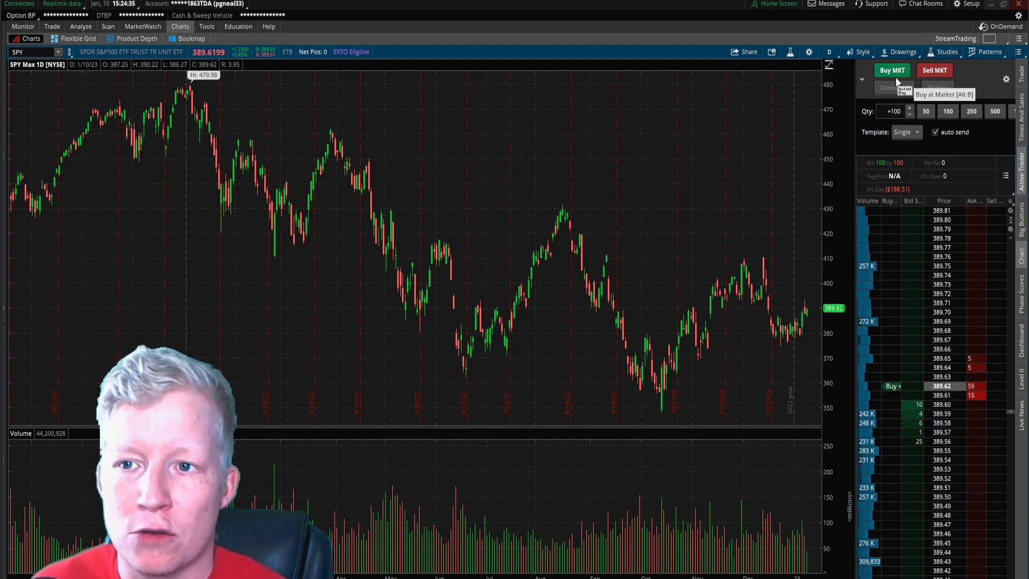
{"action": "left_click", "coordinate": [1005, 79]}
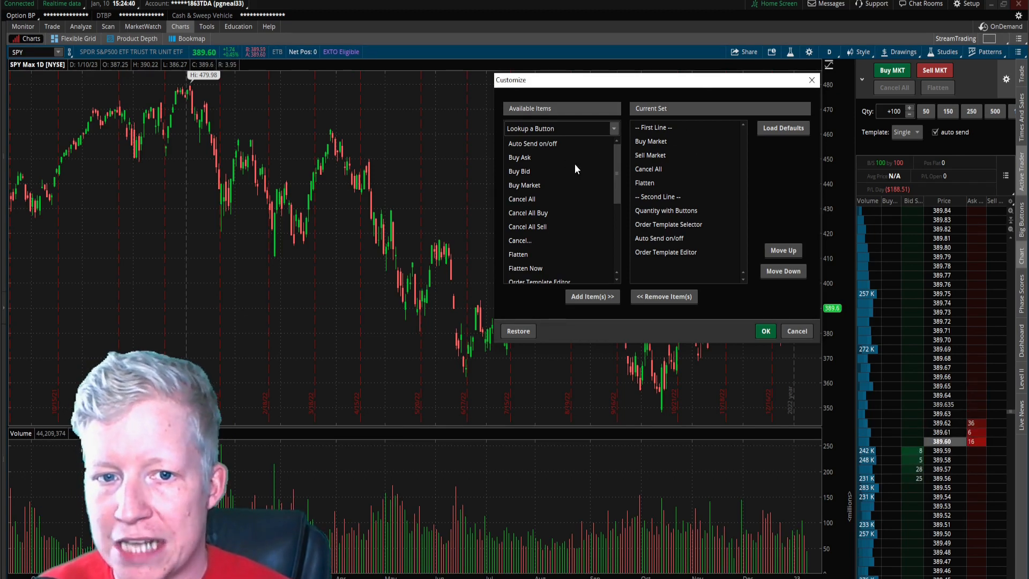
{"action": "left_click", "coordinate": [518, 157]}
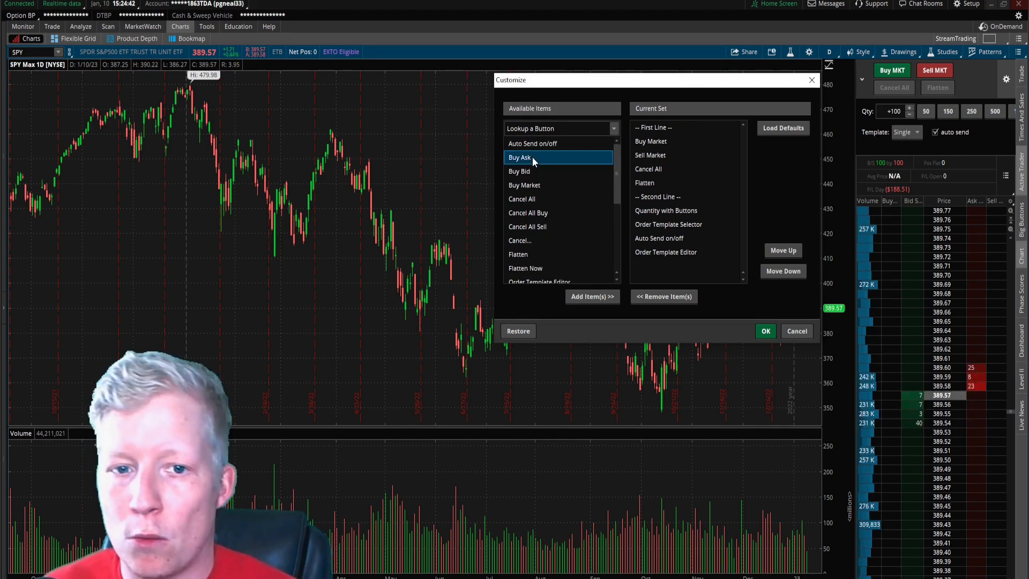
{"action": "left_click", "coordinate": [592, 296]}
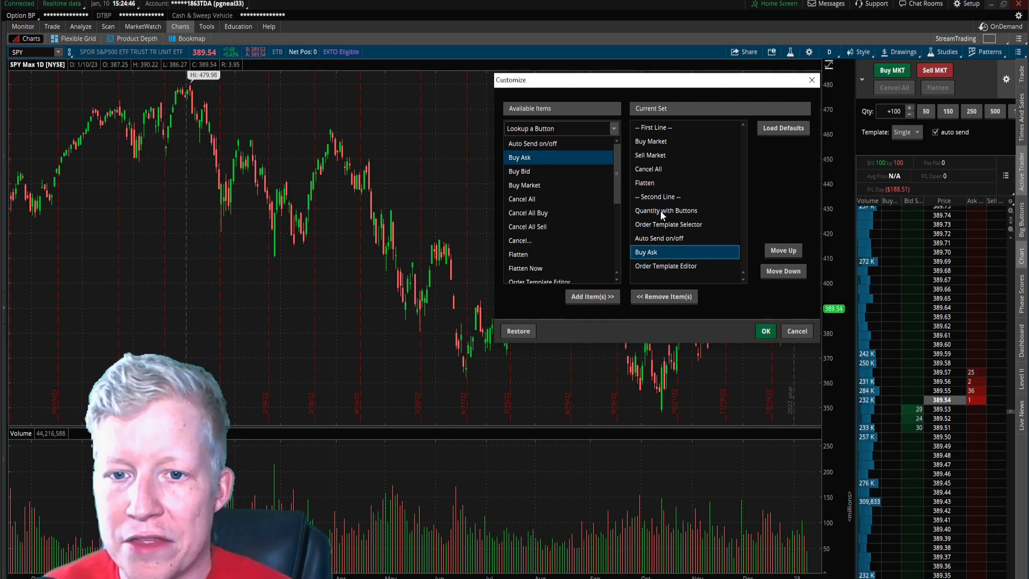
{"action": "left_click", "coordinate": [782, 249]}
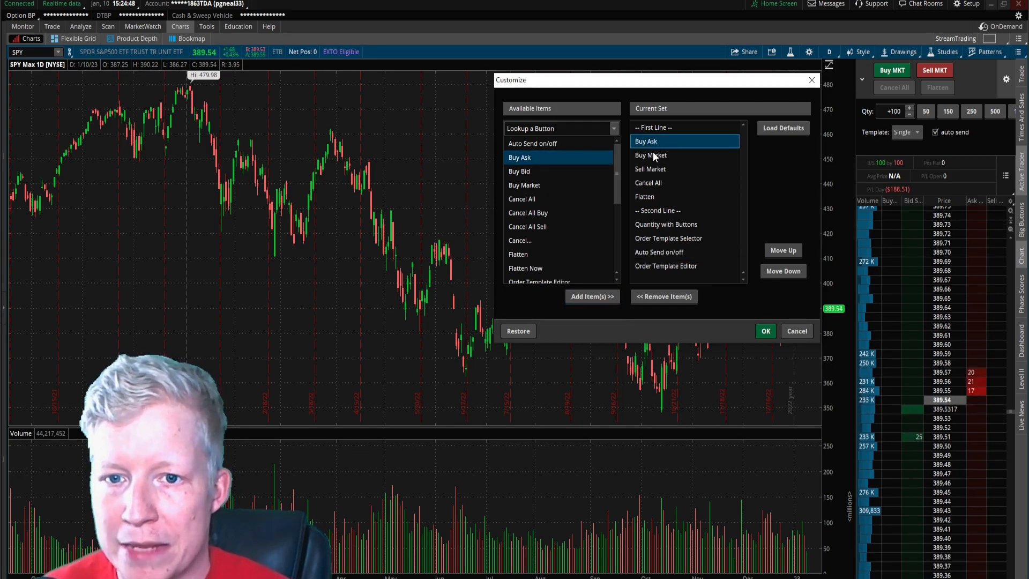
{"action": "left_click", "coordinate": [765, 332]}
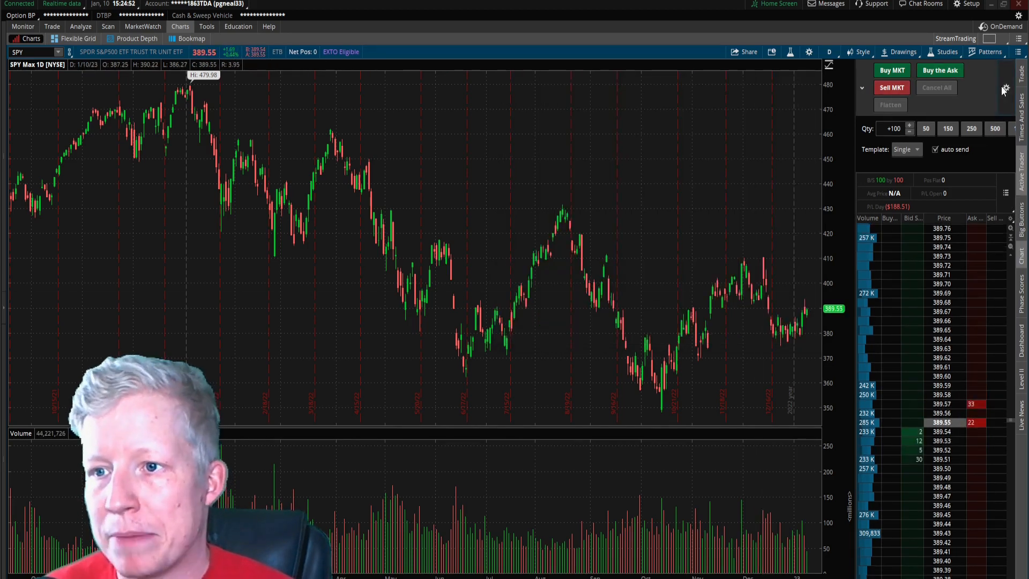
{"action": "left_click", "coordinate": [1004, 89]}
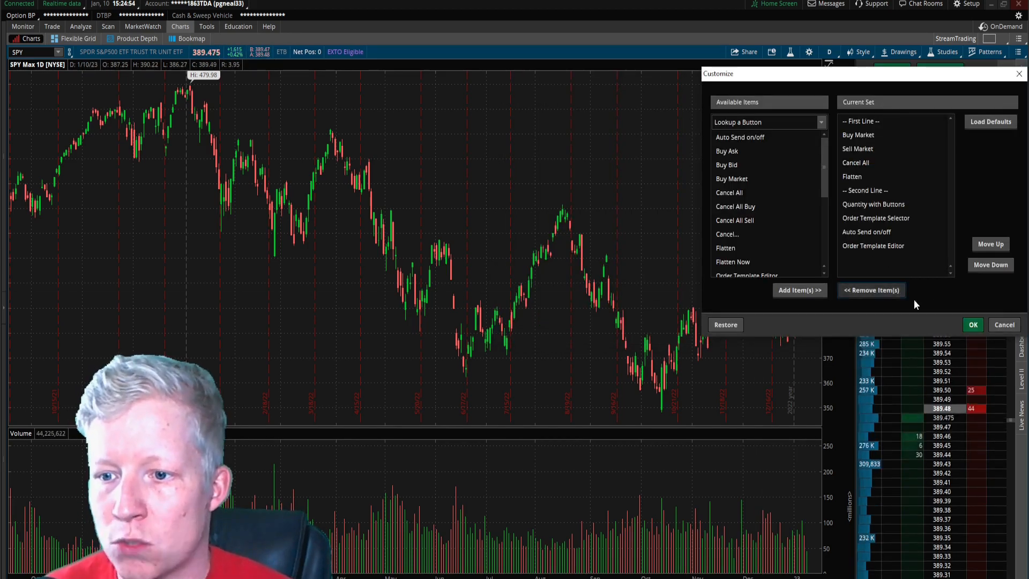
{"action": "left_click", "coordinate": [972, 323]}
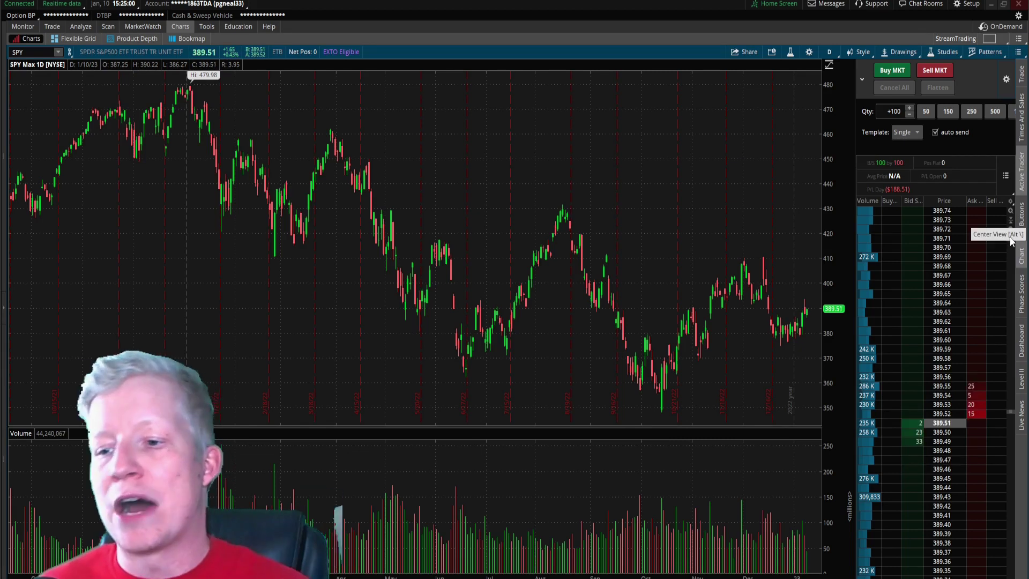
{"action": "mouse_move", "coordinate": [984, 229]}
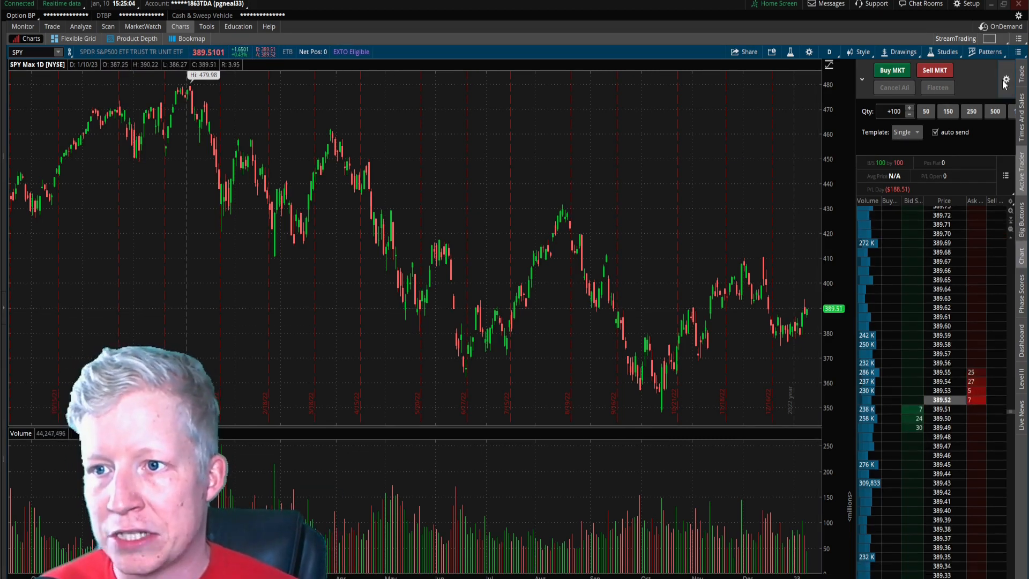
{"action": "left_click", "coordinate": [1004, 80]}
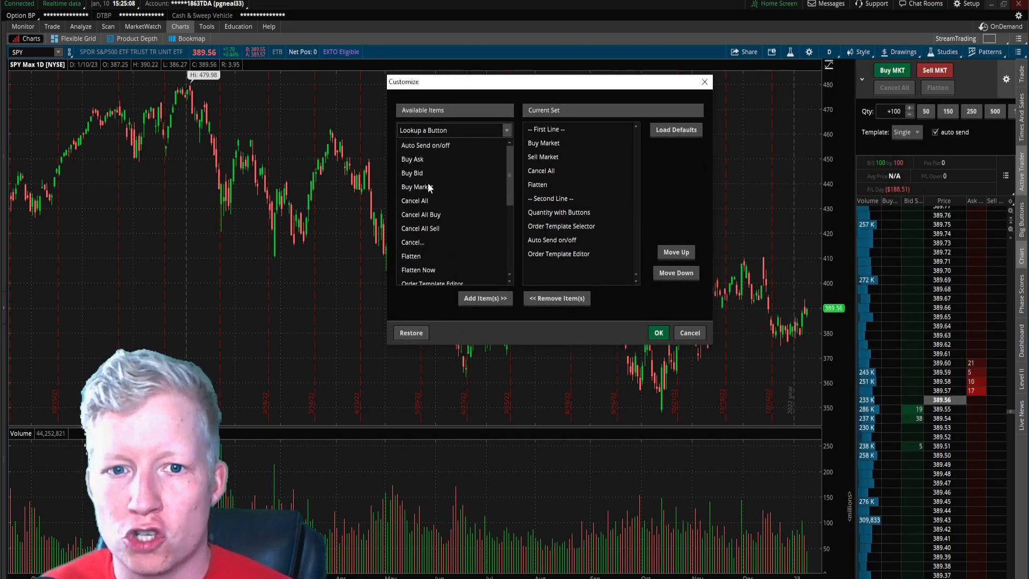
{"action": "left_click", "coordinate": [689, 332]}
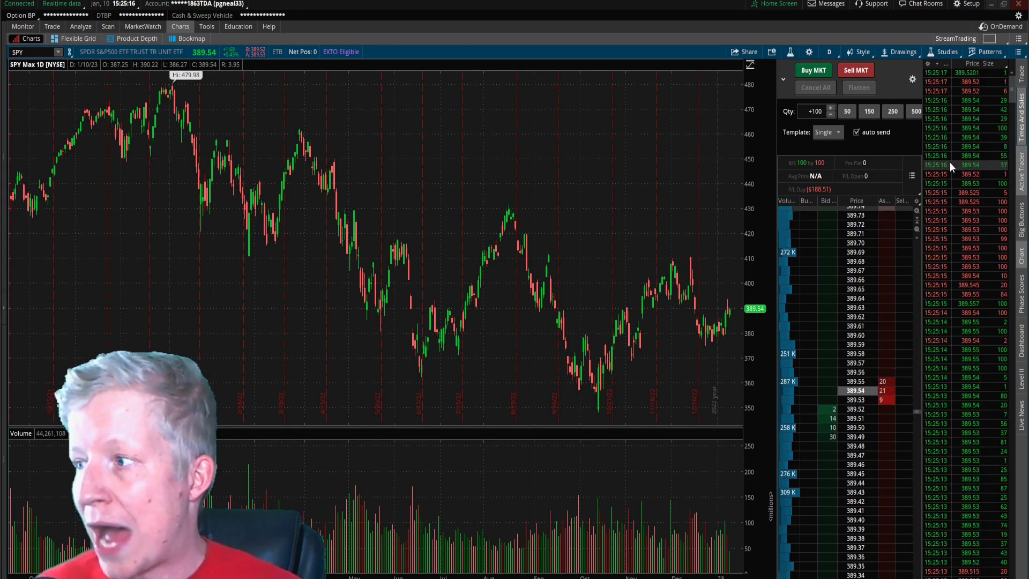
{"action": "mouse_move", "coordinate": [874, 261]}
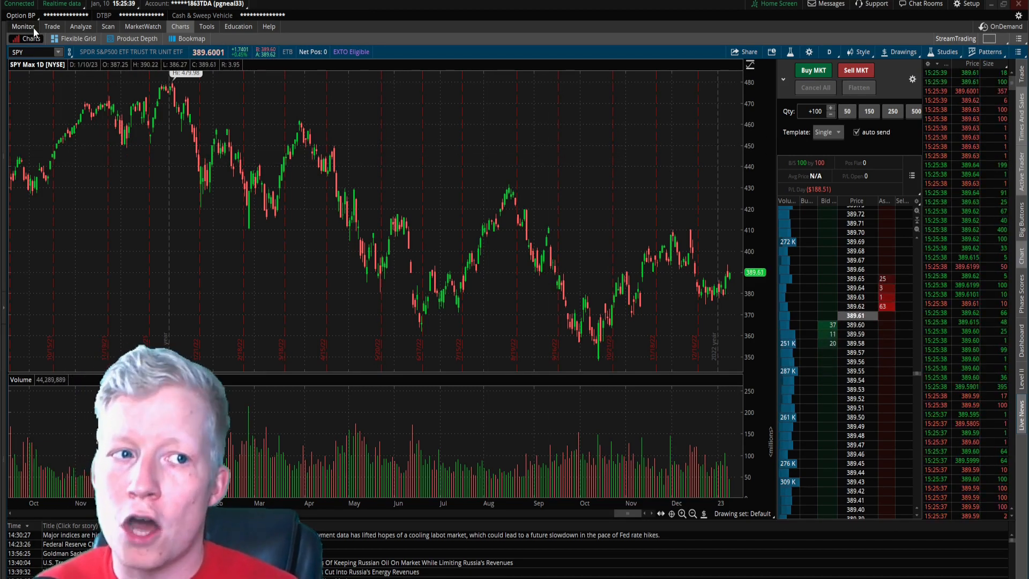
Switch to Monitor to see today's filled SPY and SH orders and positions.
{"action": "left_click", "coordinate": [22, 26]}
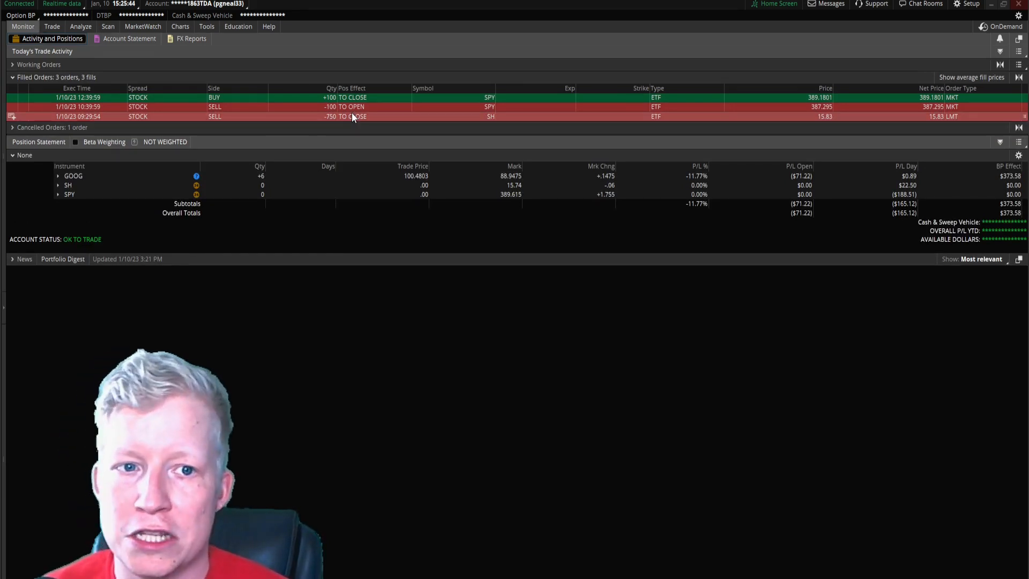
{"action": "mouse_move", "coordinate": [396, 111]}
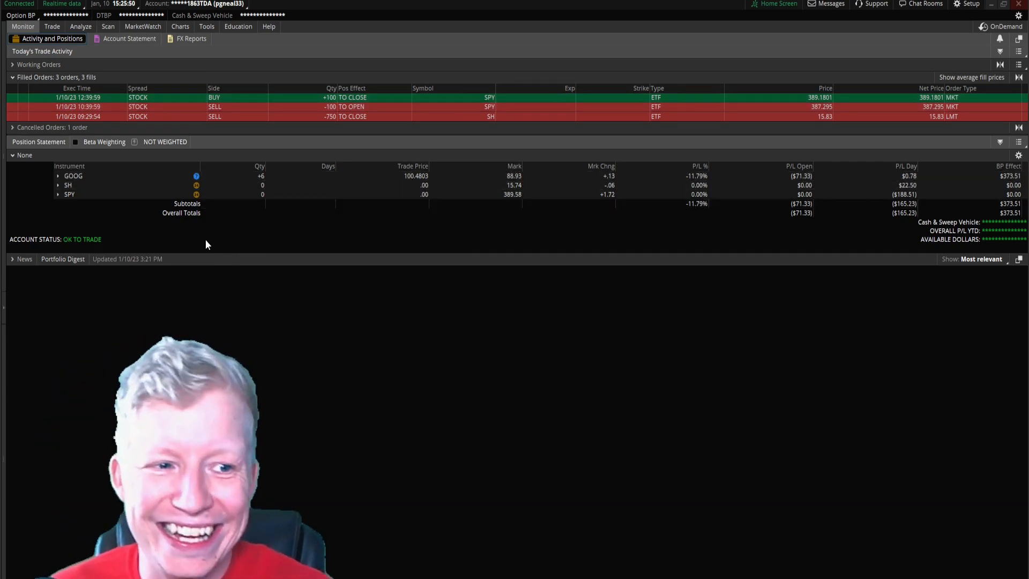
{"action": "mouse_move", "coordinate": [505, 289]}
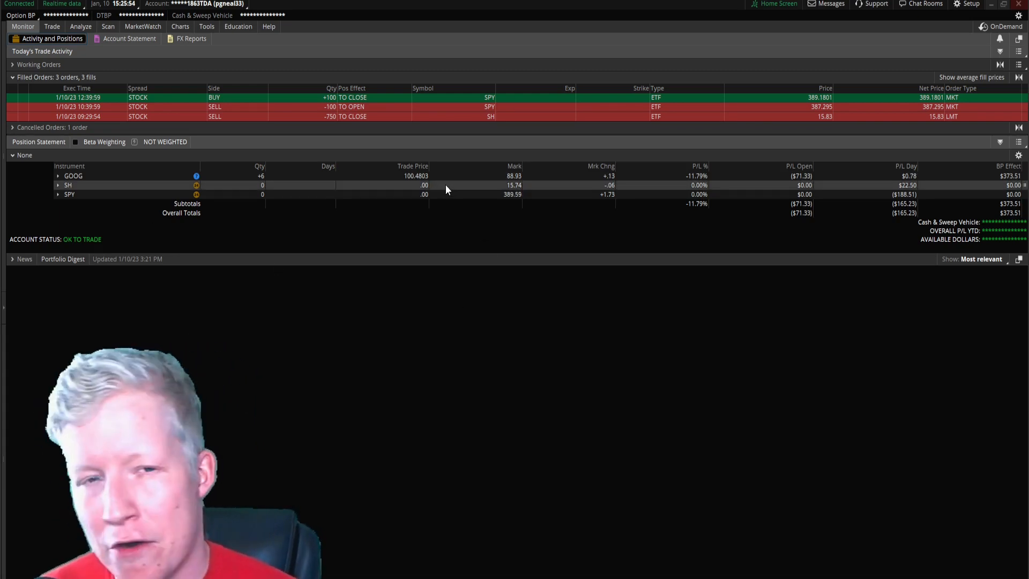
Return to the SPY chart layout, glance at Monitor once more, then settle on Charts.
{"action": "left_click", "coordinate": [180, 26]}
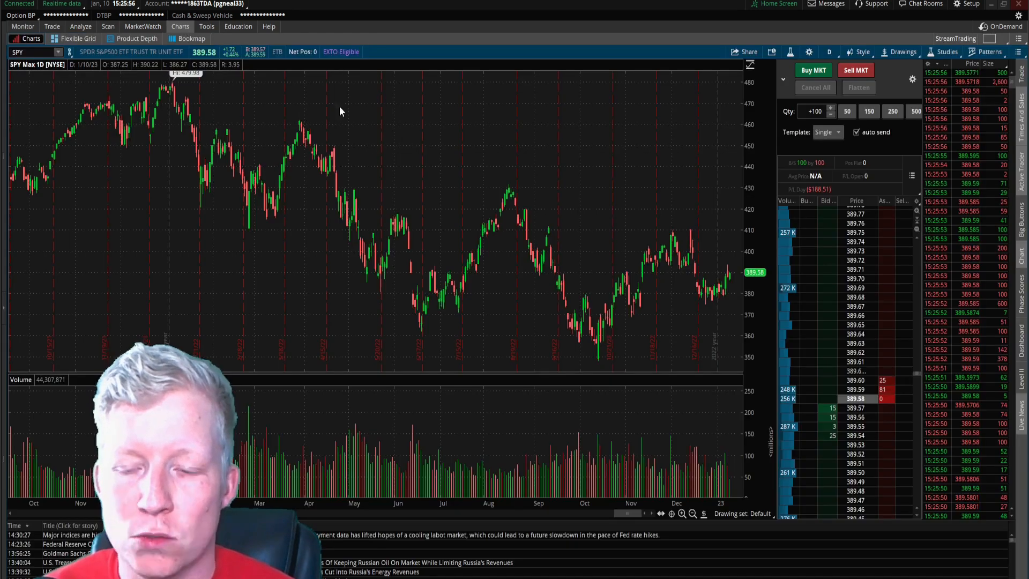
{"action": "mouse_move", "coordinate": [589, 229]}
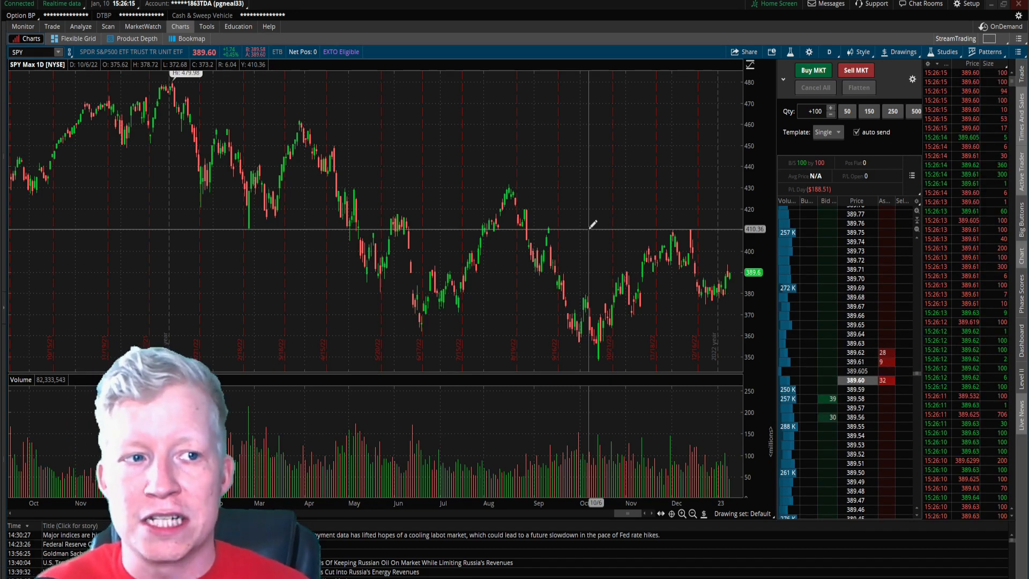
{"action": "mouse_move", "coordinate": [532, 183]}
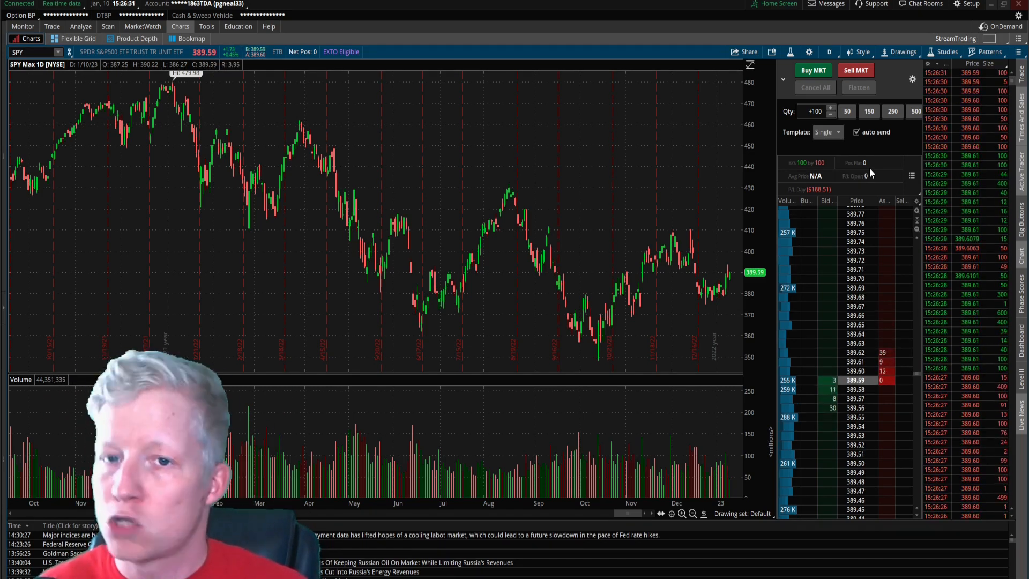
{"action": "left_click", "coordinate": [23, 26]}
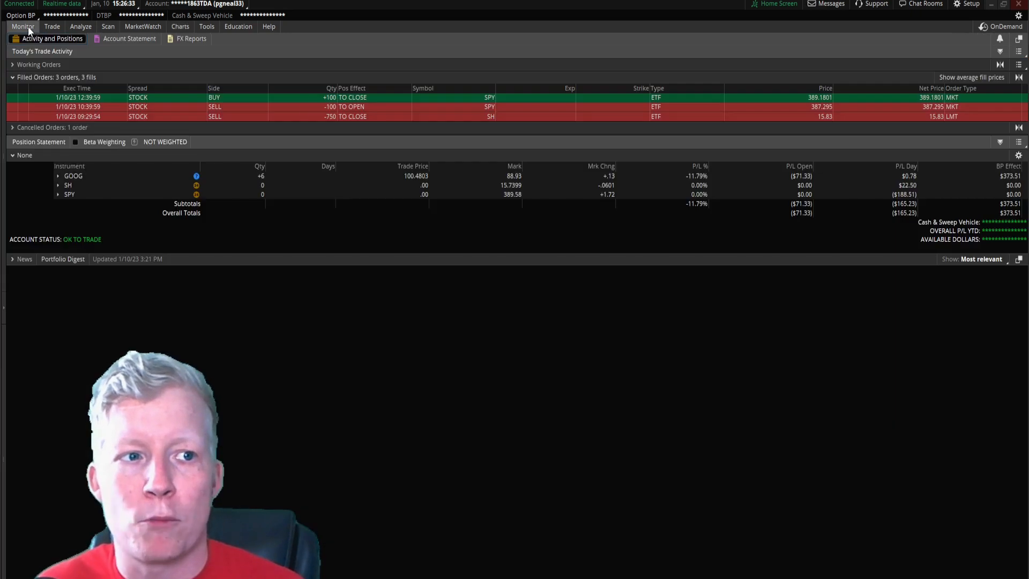
{"action": "left_click", "coordinate": [180, 25]}
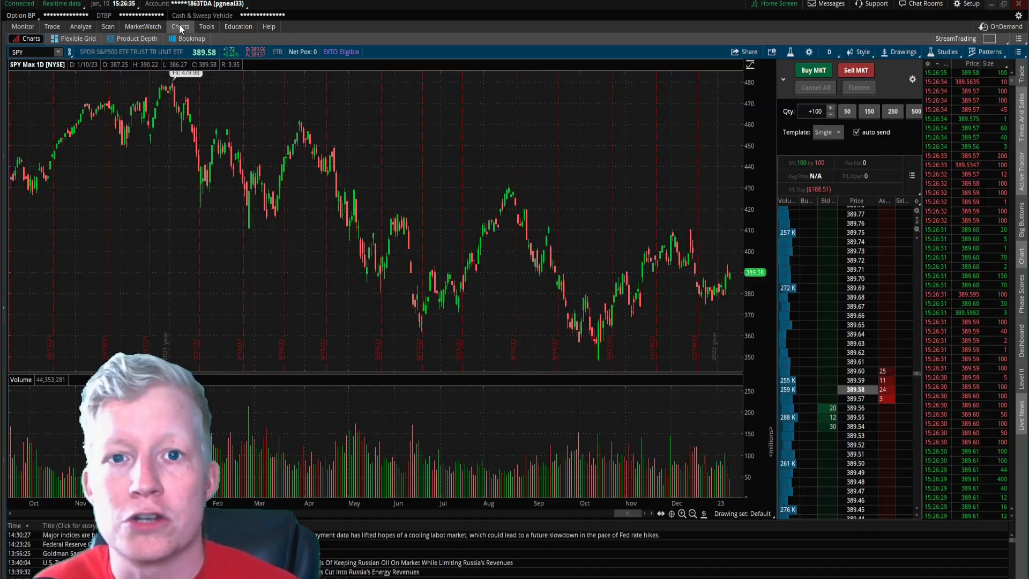
{"action": "mouse_move", "coordinate": [607, 296]}
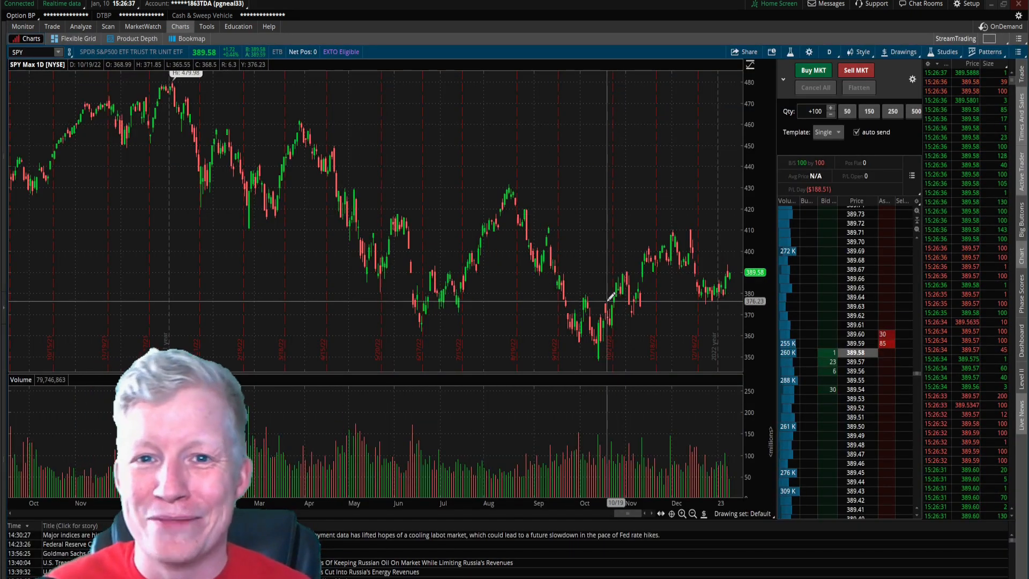